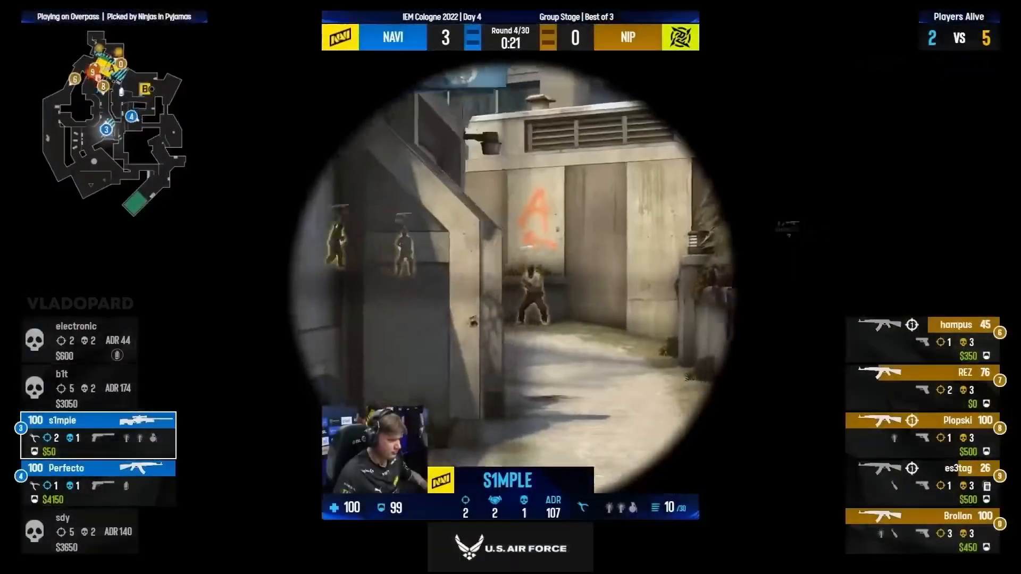
Leave the IEM Cologne NAVI vs NIP broadcast clip and return to the CS2 main menu
{"action": "left_click", "coordinate": [510, 274]}
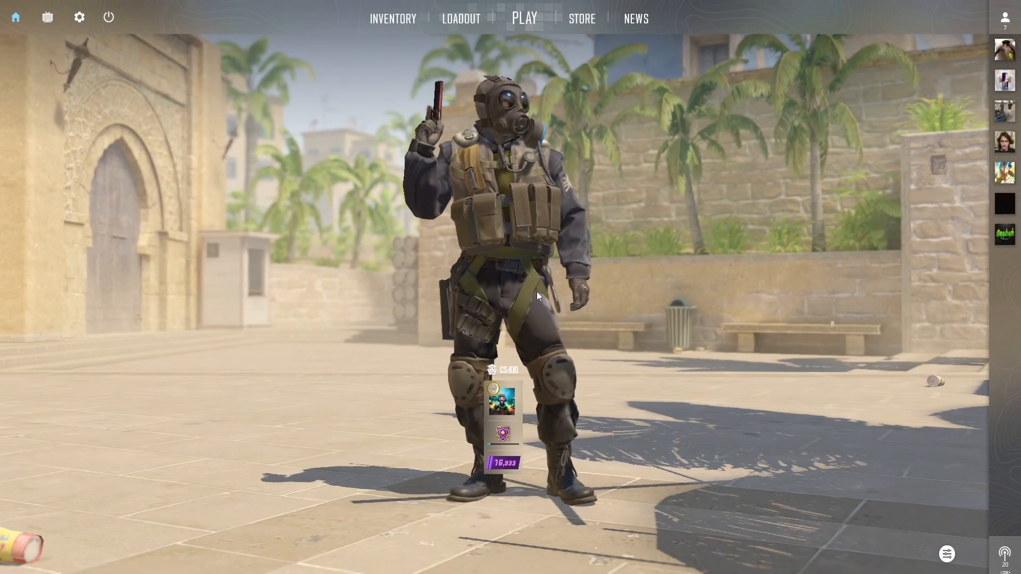
In Audio settings, choose the Natural EQ profile and set Perspective Correction to Yes
{"action": "left_click", "coordinate": [78, 17]}
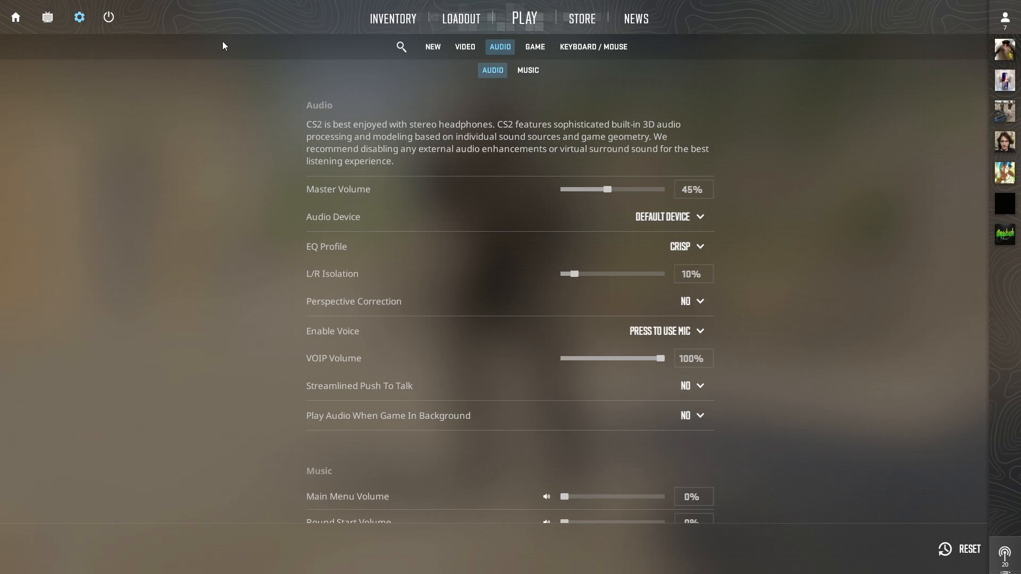
{"action": "left_click", "coordinate": [683, 246]}
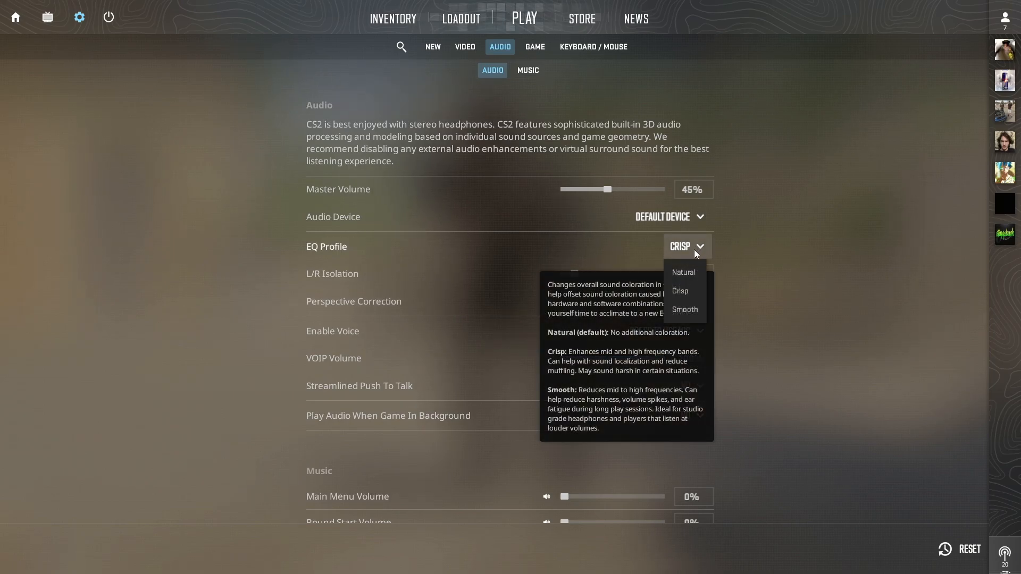
{"action": "left_click", "coordinate": [682, 272]}
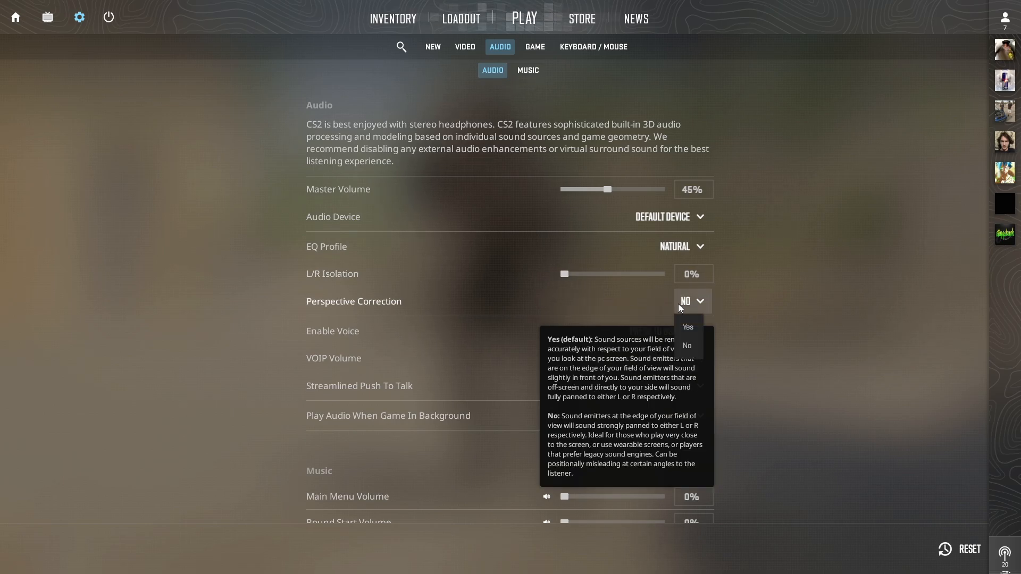
{"action": "left_click", "coordinate": [687, 327]}
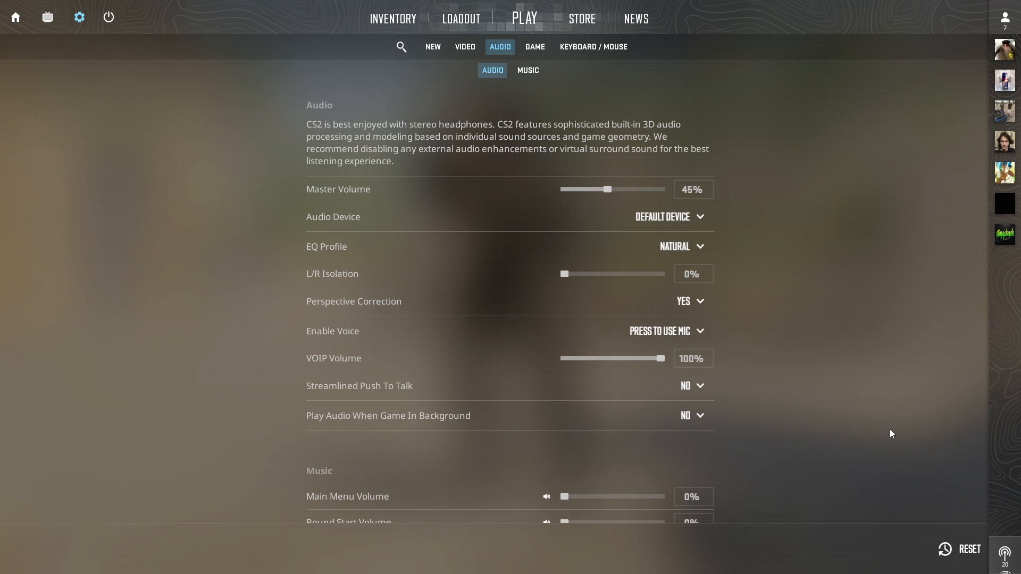
In Video settings, choose Normal 4:3 aspect ratio and set brightness to 93%
{"action": "left_click", "coordinate": [464, 46]}
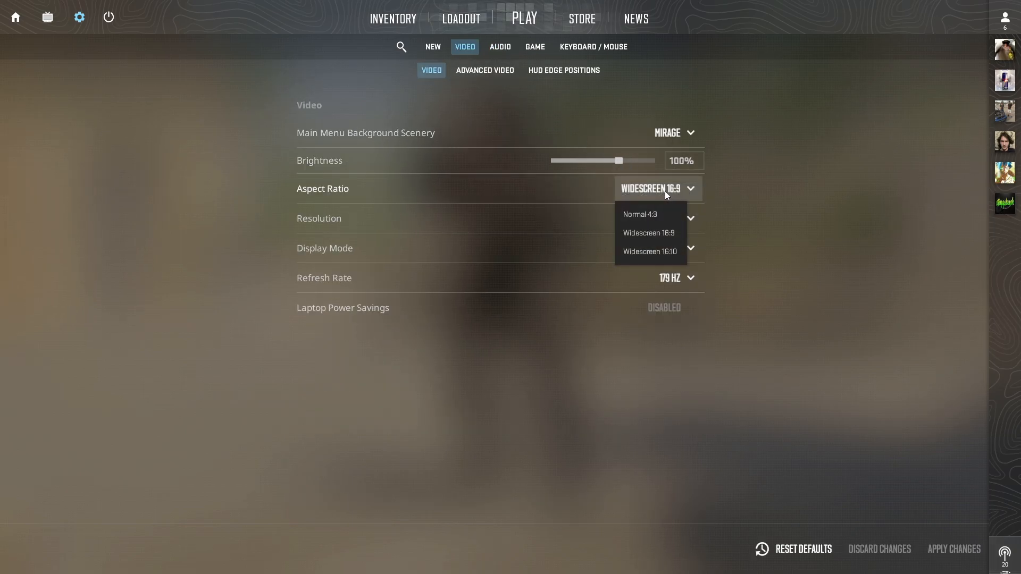
{"action": "left_click", "coordinate": [639, 215]}
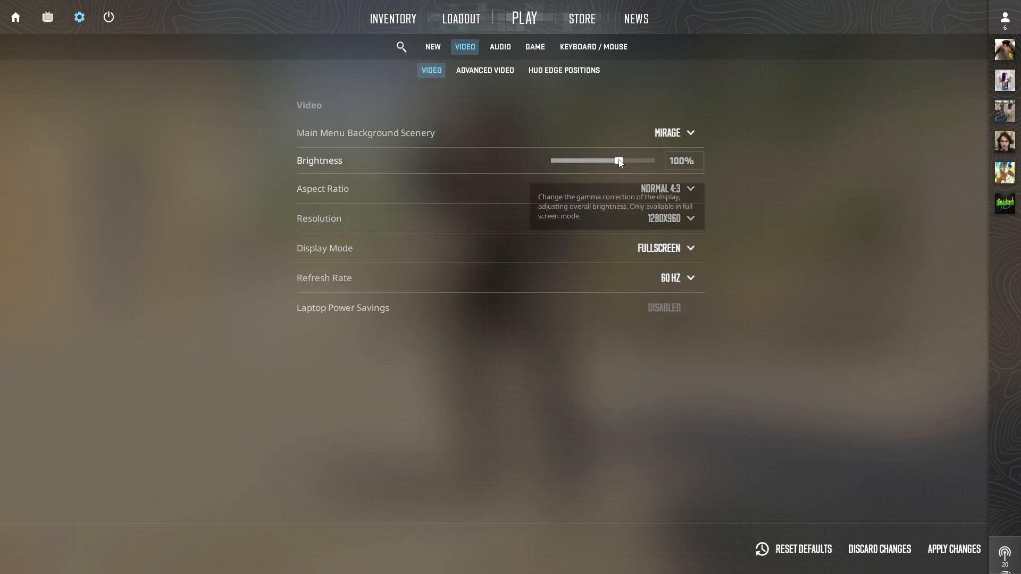
{"action": "left_click_drag", "start_coordinate": [618, 160], "coordinate": [609, 160]}
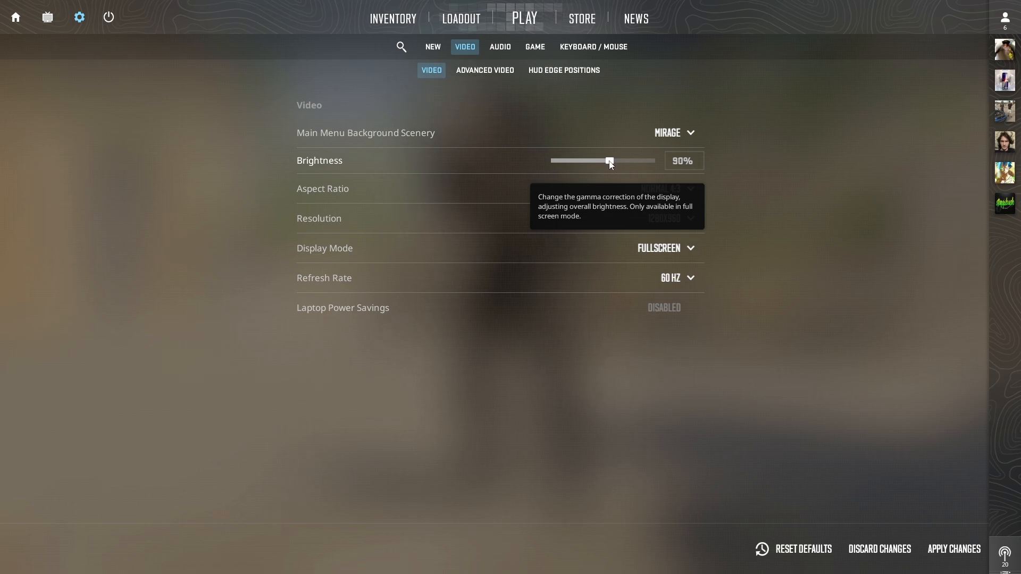
{"action": "left_click_drag", "start_coordinate": [609, 160], "coordinate": [615, 161]}
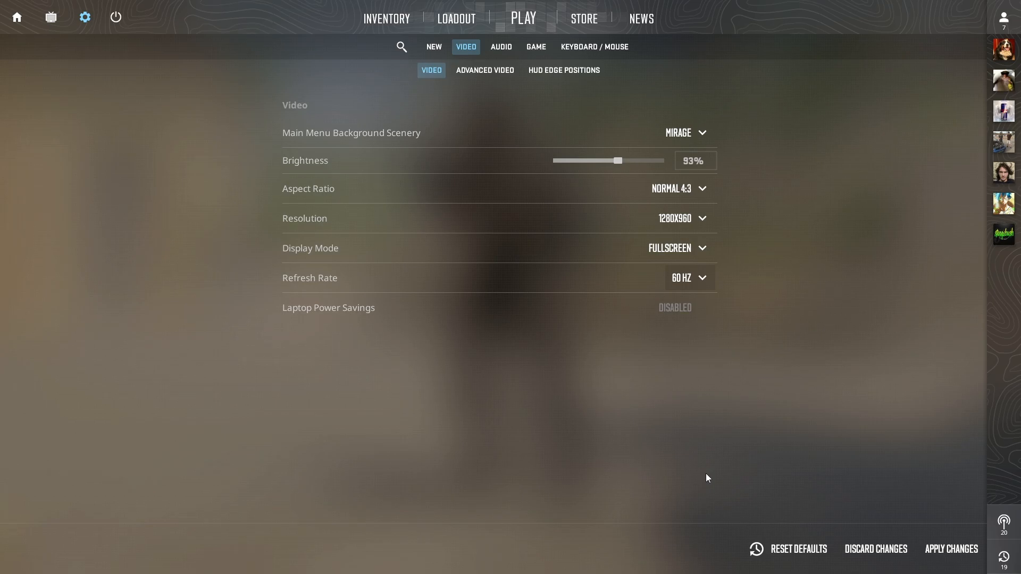
In Advanced Video, disable Boost Player Contrast and Wait for Vertical Sync
{"action": "left_click", "coordinate": [484, 70]}
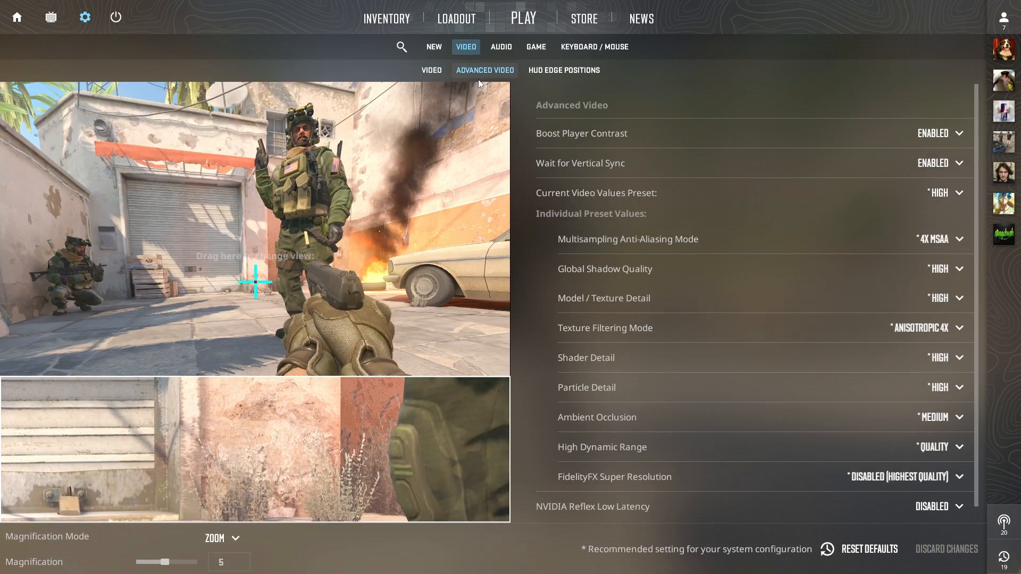
{"action": "left_click", "coordinate": [937, 133]}
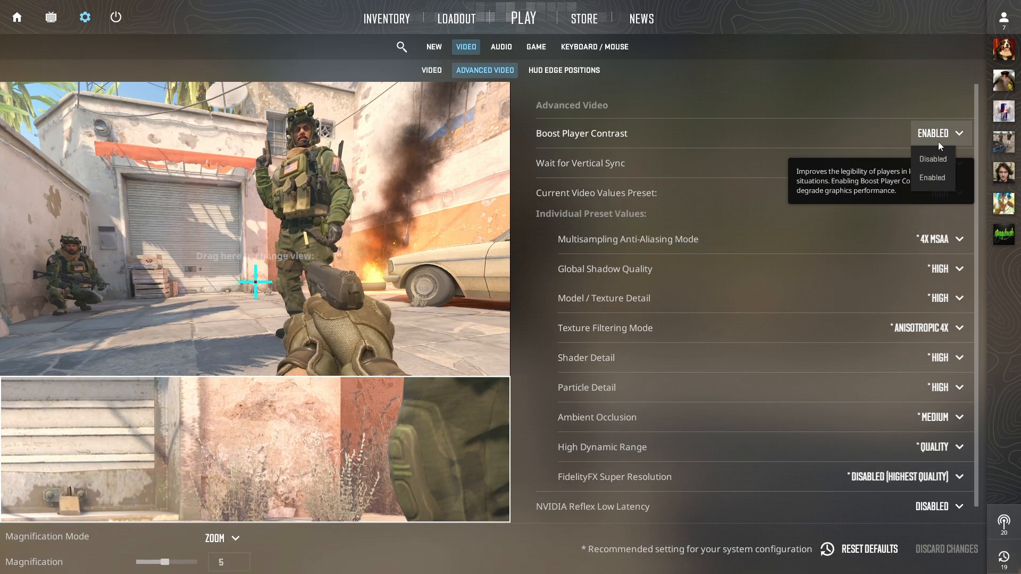
{"action": "left_click", "coordinate": [932, 159]}
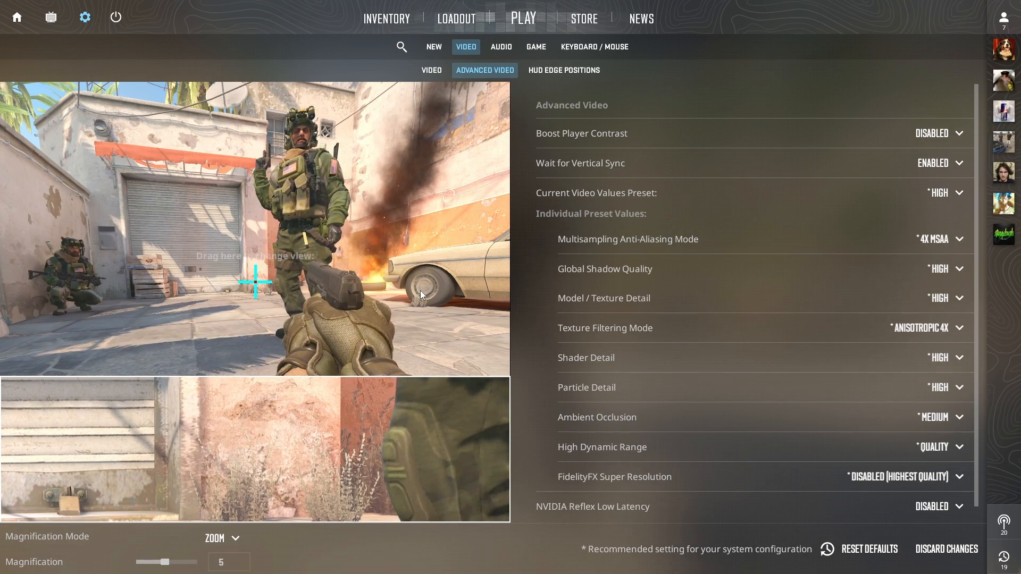
{"action": "mouse_move", "coordinate": [932, 163]}
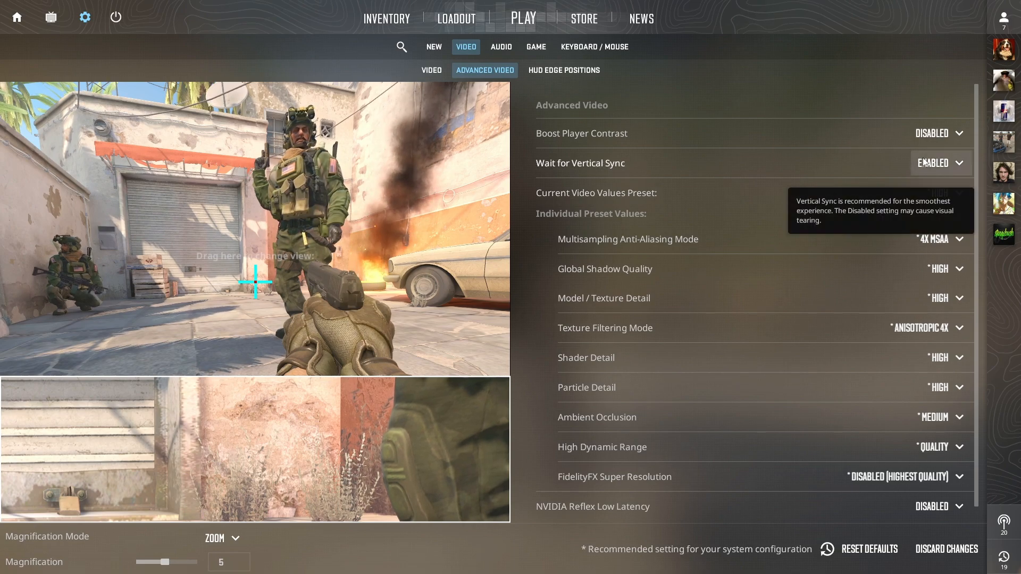
{"action": "left_click", "coordinate": [936, 163]}
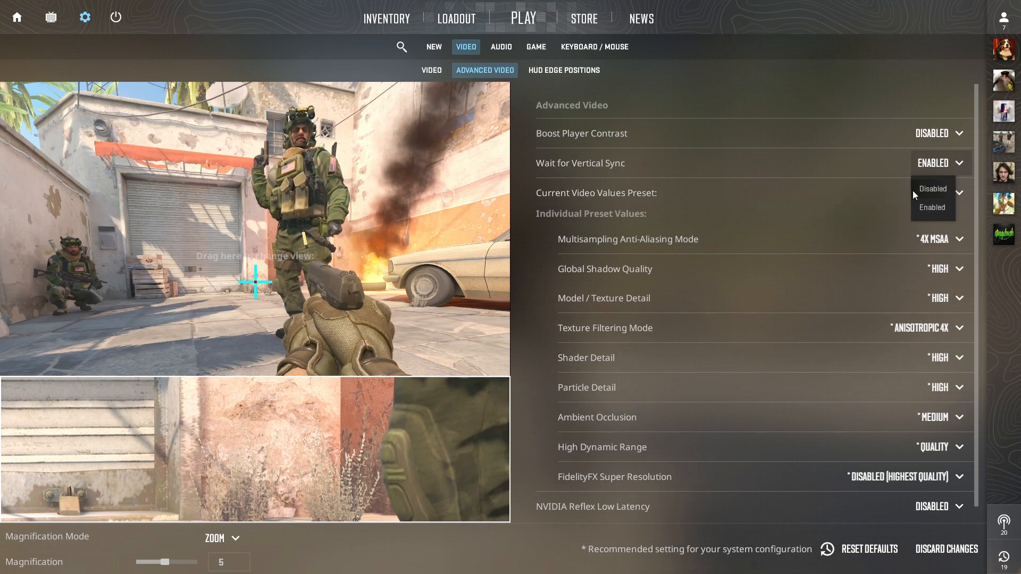
{"action": "left_click", "coordinate": [932, 189]}
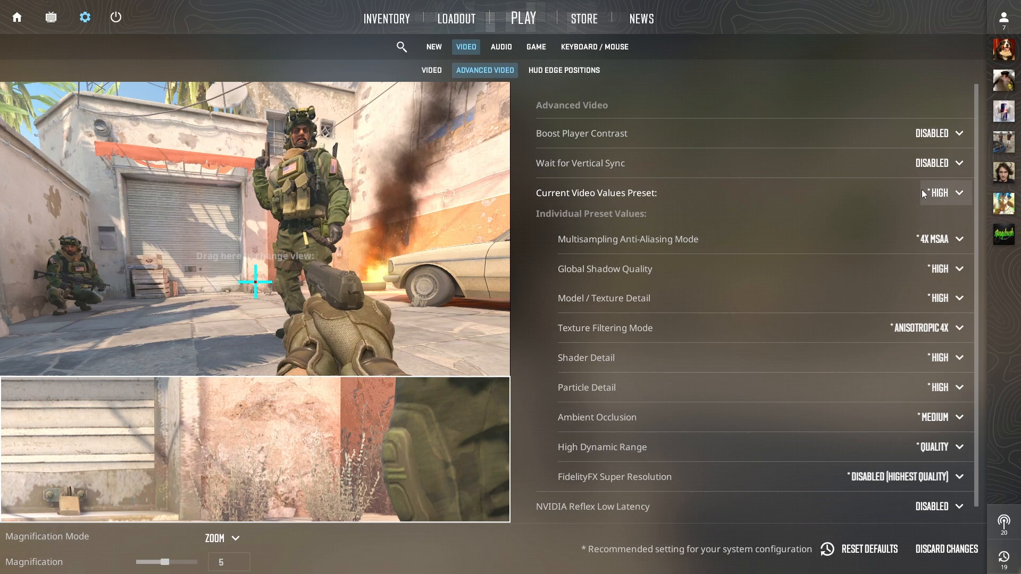
{"action": "mouse_move", "coordinate": [369, 317]}
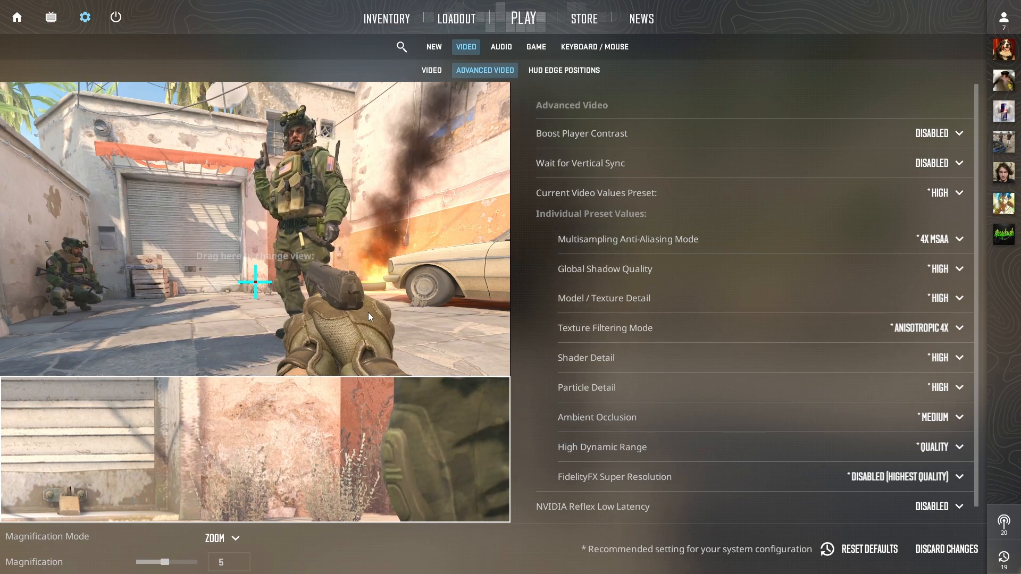
Set multisampling anti-aliasing to 8x MSAA and texture filtering to Bilinear
{"action": "left_click", "coordinate": [940, 239]}
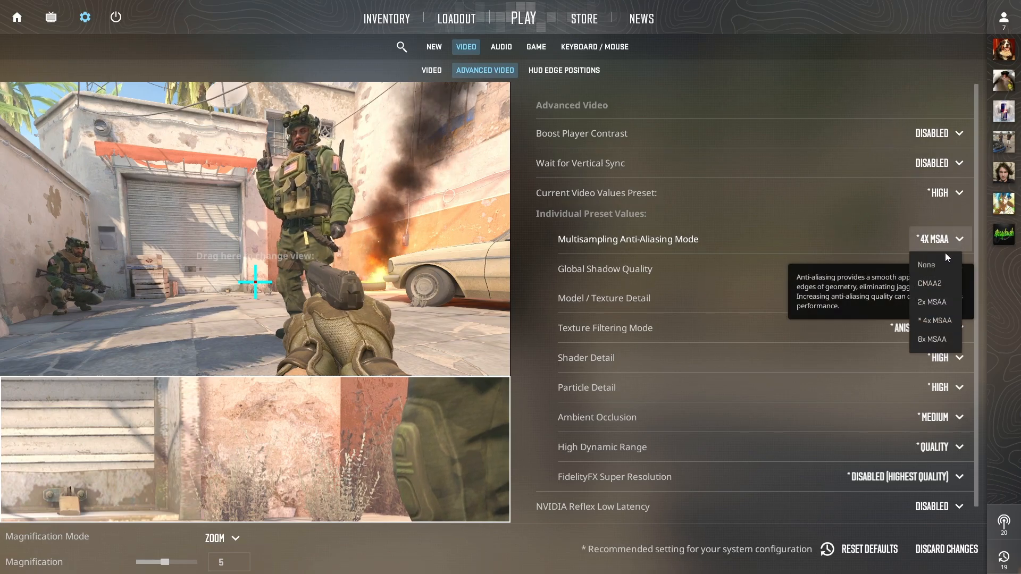
{"action": "left_click", "coordinate": [934, 340]}
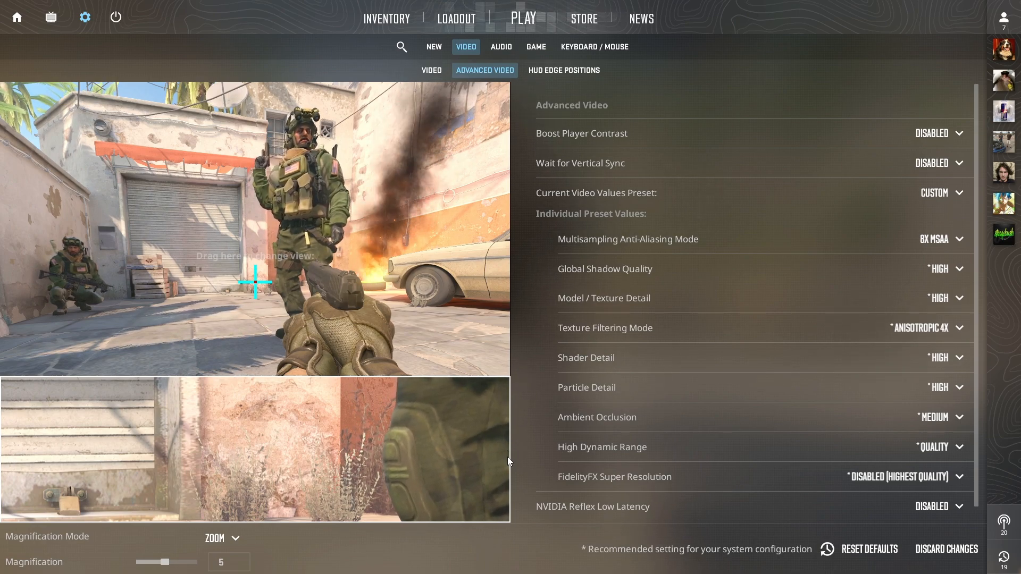
{"action": "mouse_move", "coordinate": [706, 290]}
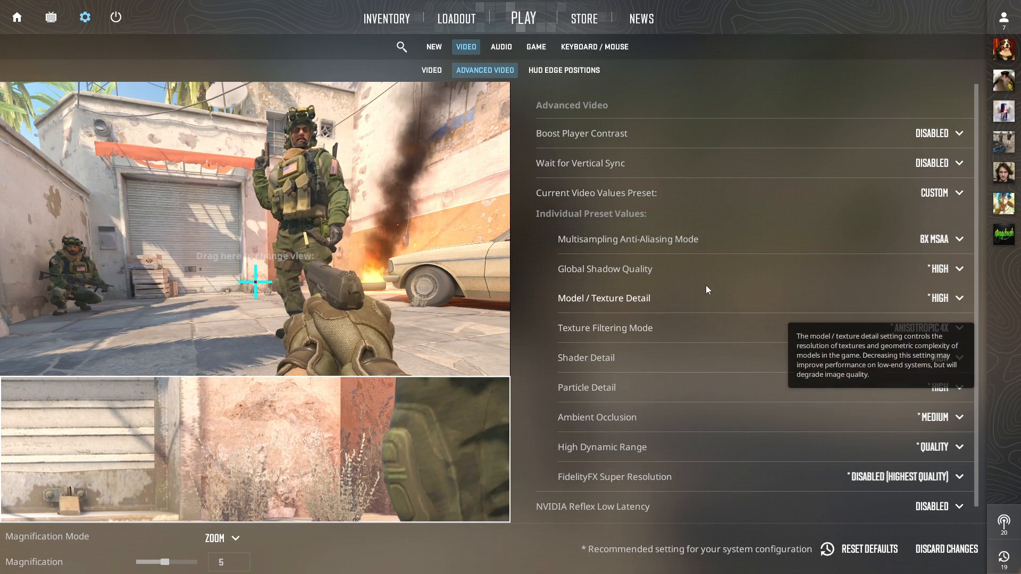
{"action": "mouse_move", "coordinate": [939, 357]}
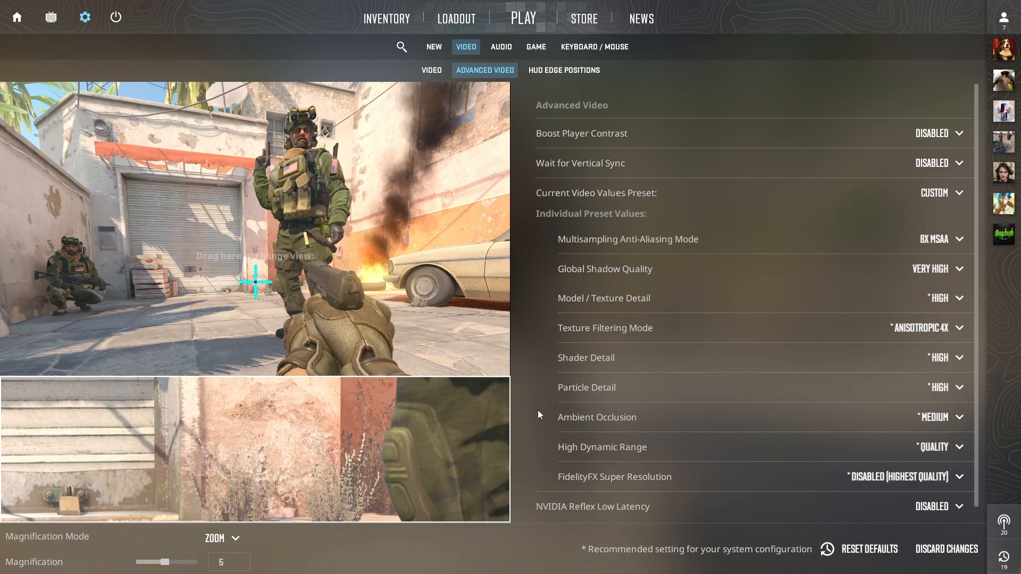
{"action": "mouse_move", "coordinate": [945, 307]}
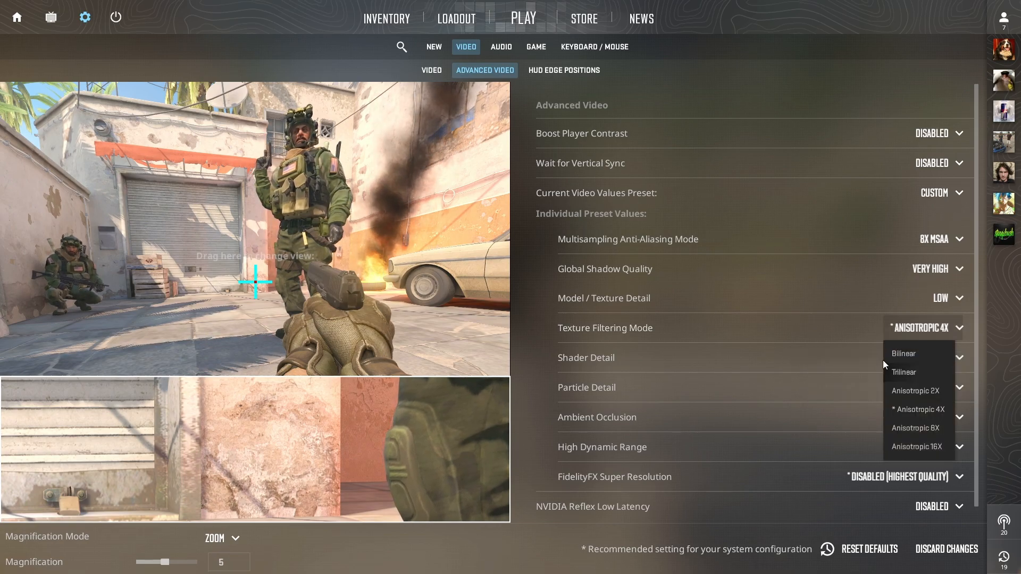
{"action": "left_click", "coordinate": [903, 353]}
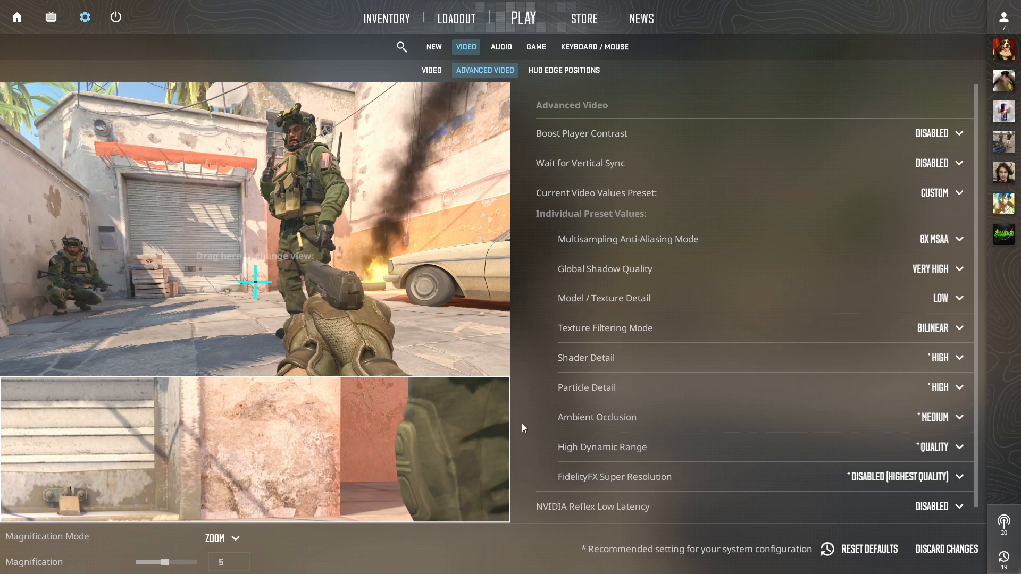
Set Particle Detail to Low in the advanced video settings
{"action": "left_click", "coordinate": [939, 386]}
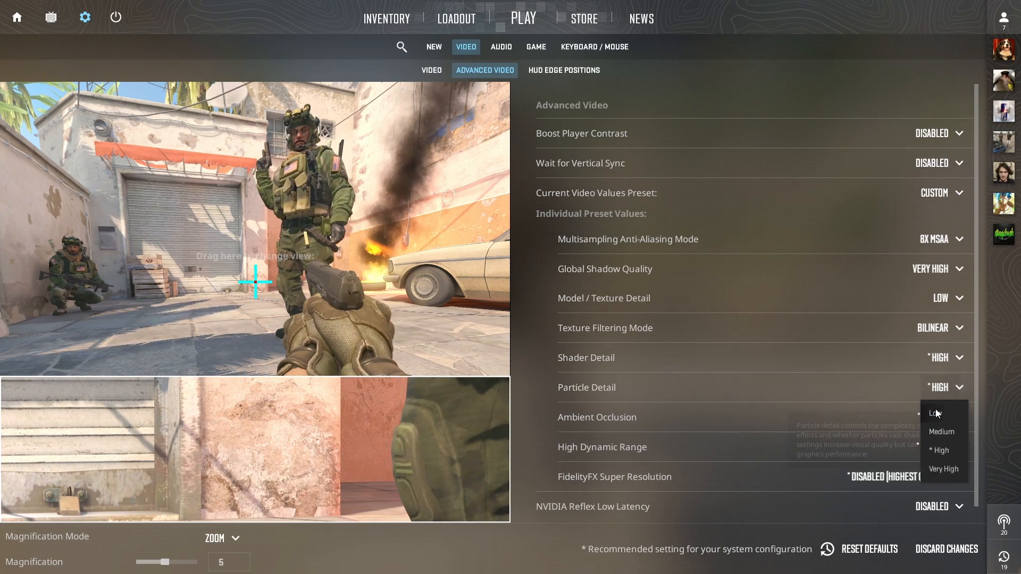
{"action": "left_click", "coordinate": [935, 412]}
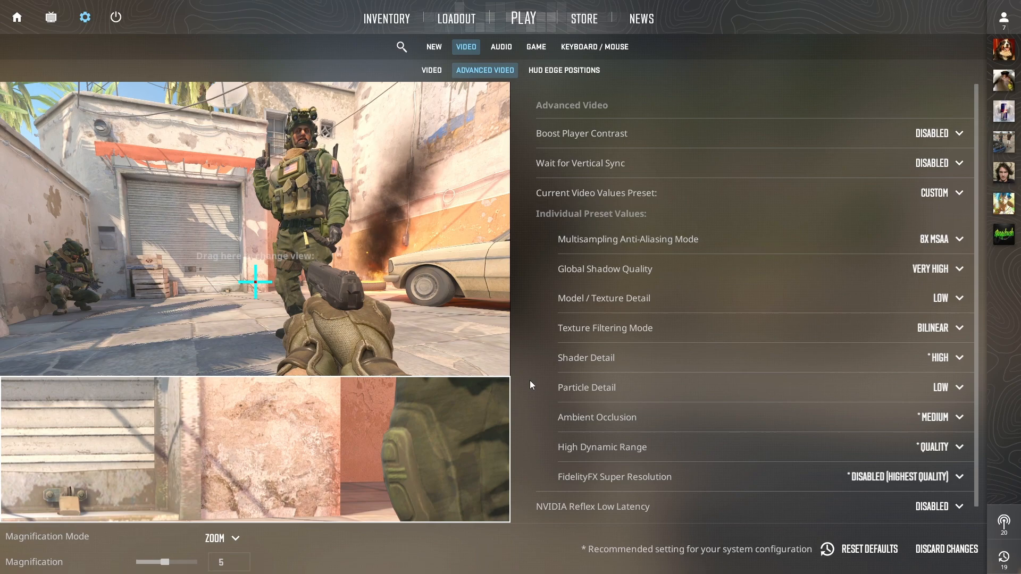
{"action": "mouse_move", "coordinate": [585, 357]}
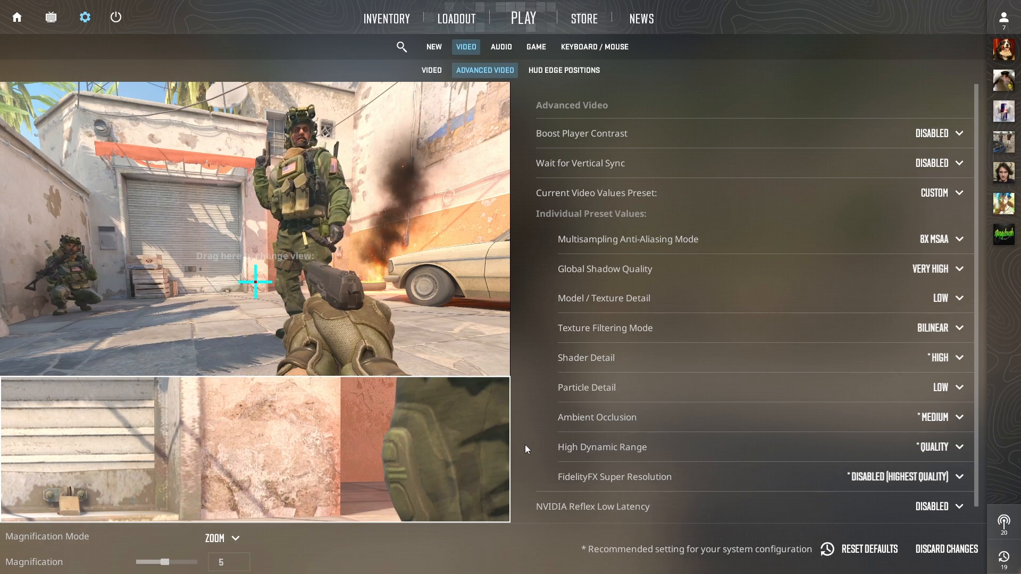
{"action": "mouse_move", "coordinate": [823, 460]}
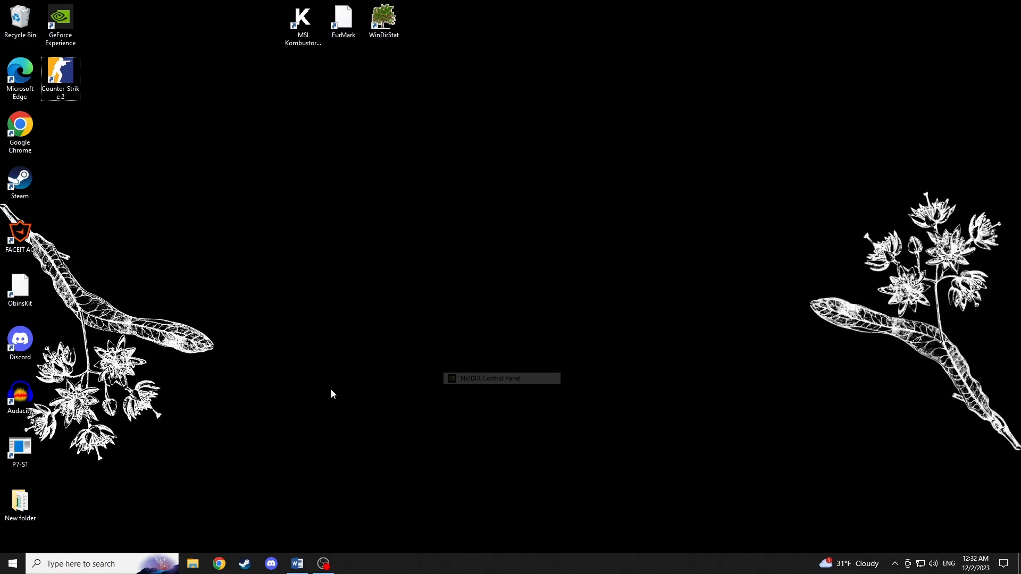
In NVIDIA Control Panel, set digital vibrance to 50%, then show the Manage 3D settings global list
{"action": "left_click", "coordinate": [502, 378]}
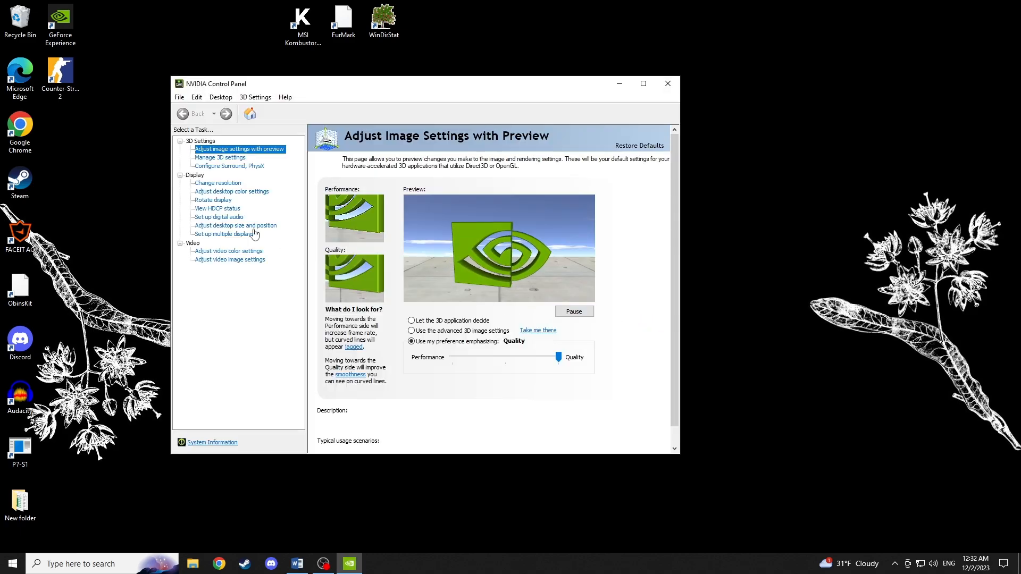
{"action": "left_click", "coordinate": [232, 191]}
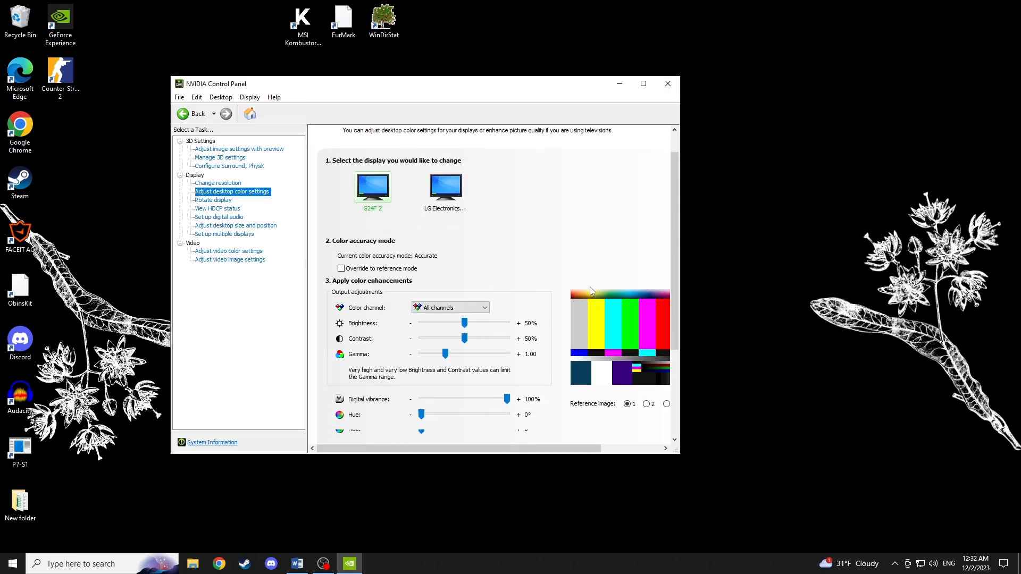
{"action": "left_click_drag", "start_coordinate": [504, 399], "coordinate": [478, 341]}
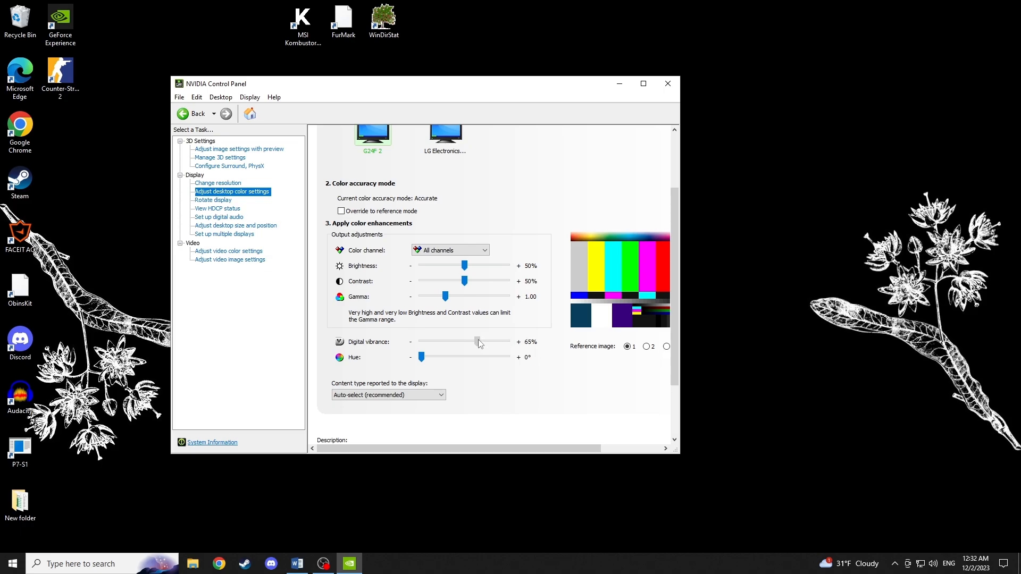
{"action": "left_click_drag", "start_coordinate": [477, 342], "coordinate": [467, 341]}
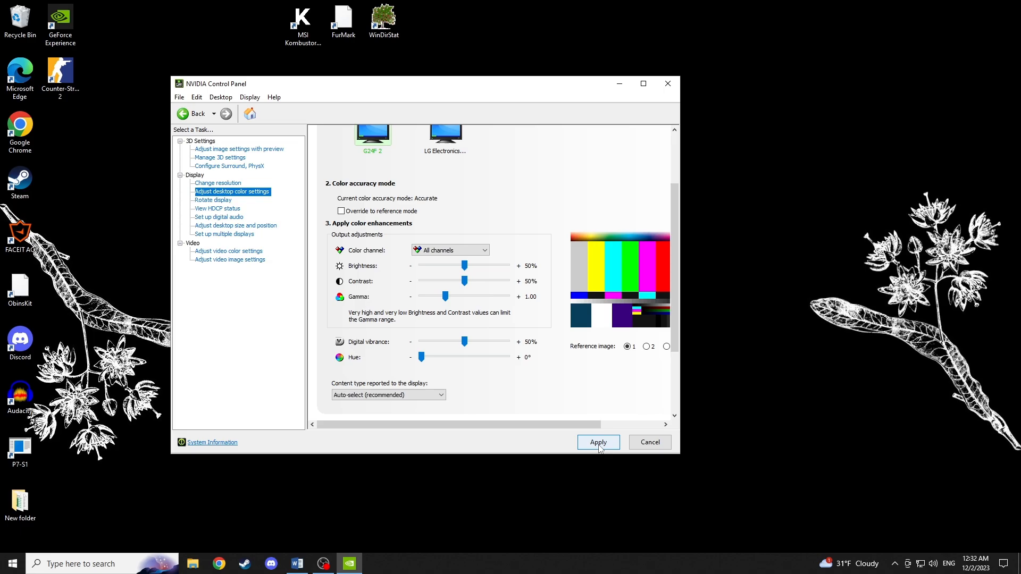
{"action": "mouse_move", "coordinate": [606, 562]}
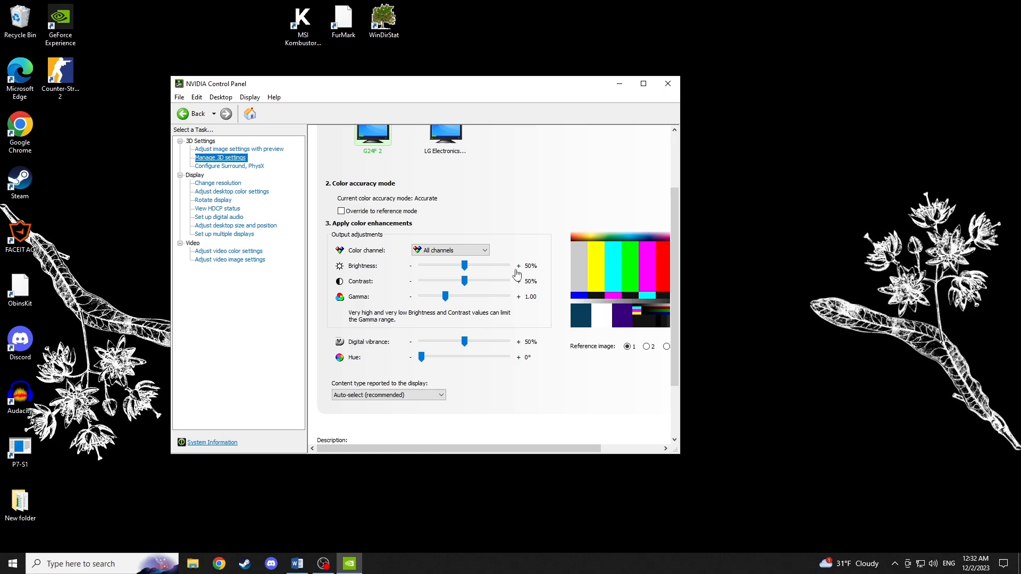
{"action": "left_click", "coordinate": [220, 158]}
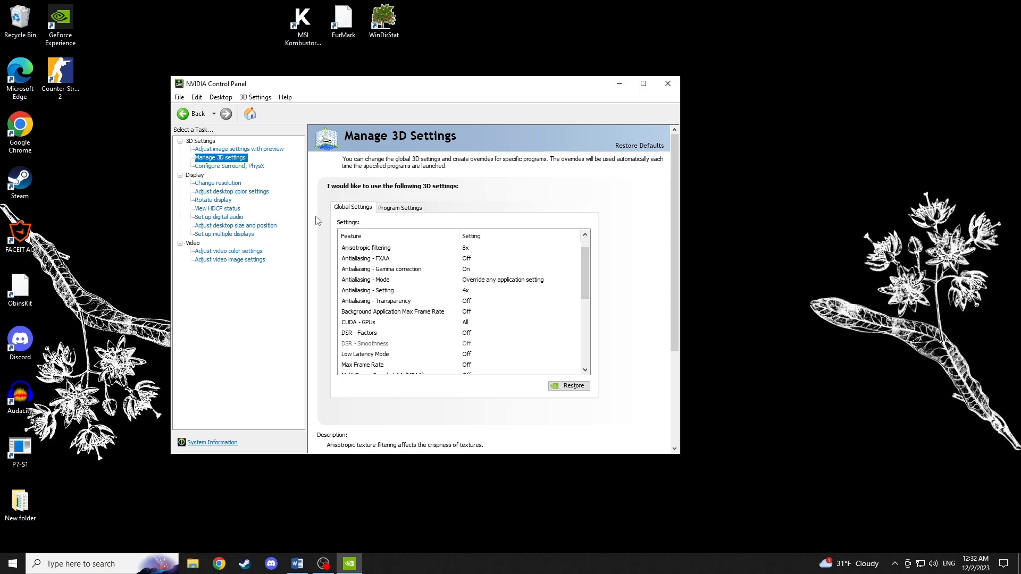
Set desktop scaling to Full-screen on GPU, overriding games' scaling mode, and apply it
{"action": "left_click", "coordinate": [235, 225]}
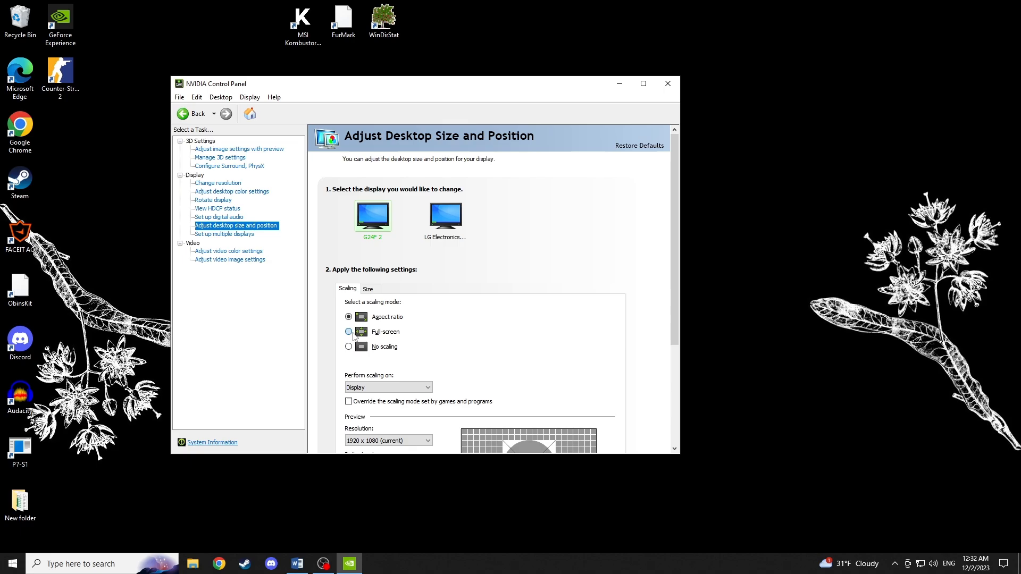
{"action": "left_click", "coordinate": [348, 331]}
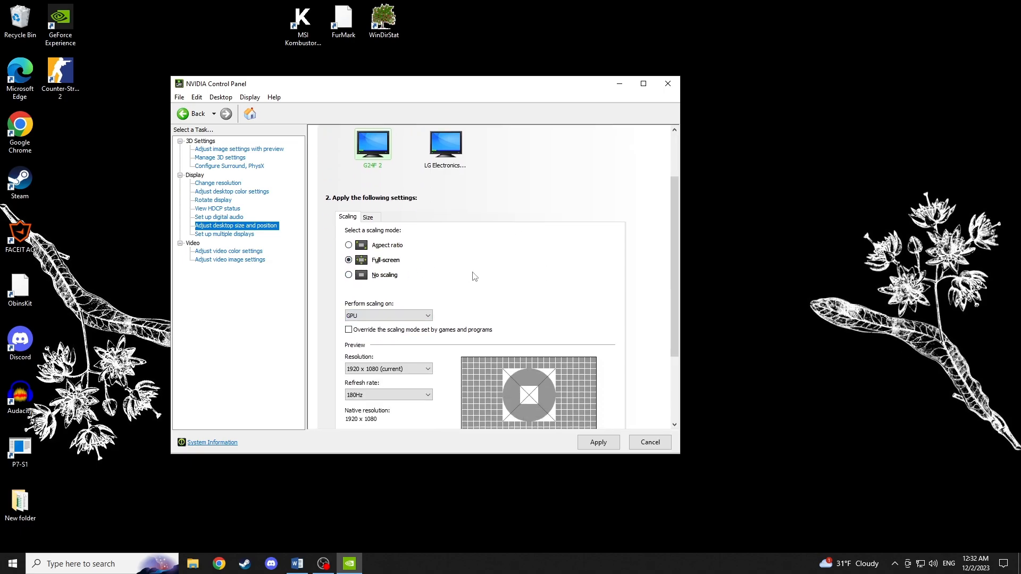
{"action": "left_click", "coordinate": [349, 330]}
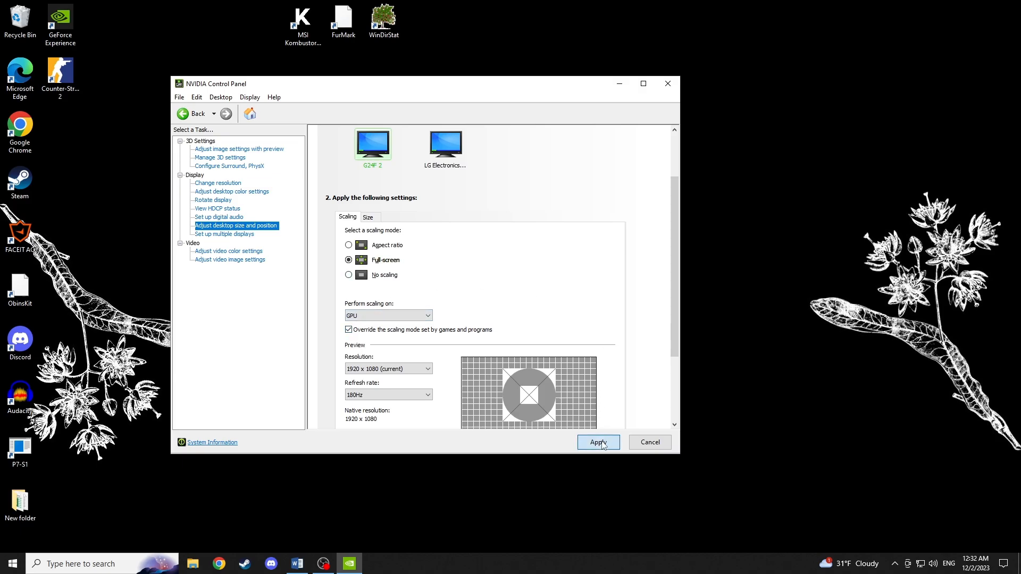
{"action": "left_click", "coordinate": [597, 442]}
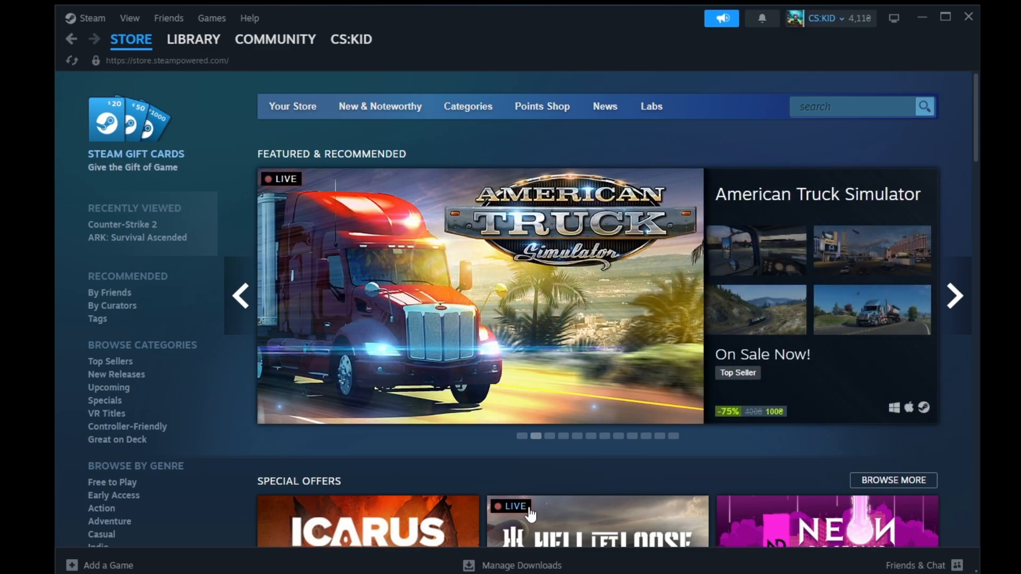
Enter '-freq 360 -novid -console +fps_max 0' as Counter-Strike 2's Steam launch options
{"action": "left_click", "coordinate": [194, 39]}
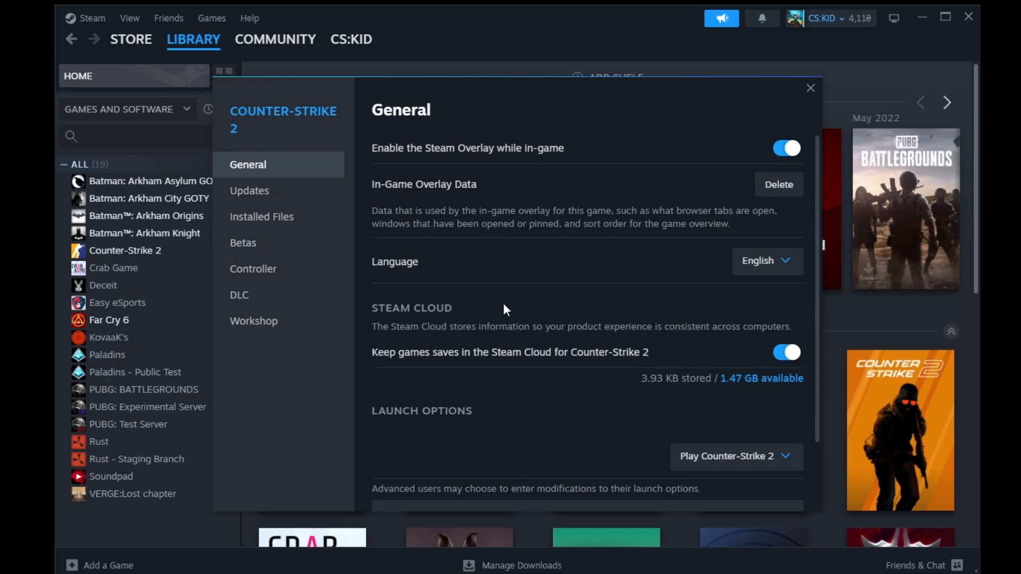
{"action": "scroll", "scroll_direction": "down", "scroll_amount": 3}
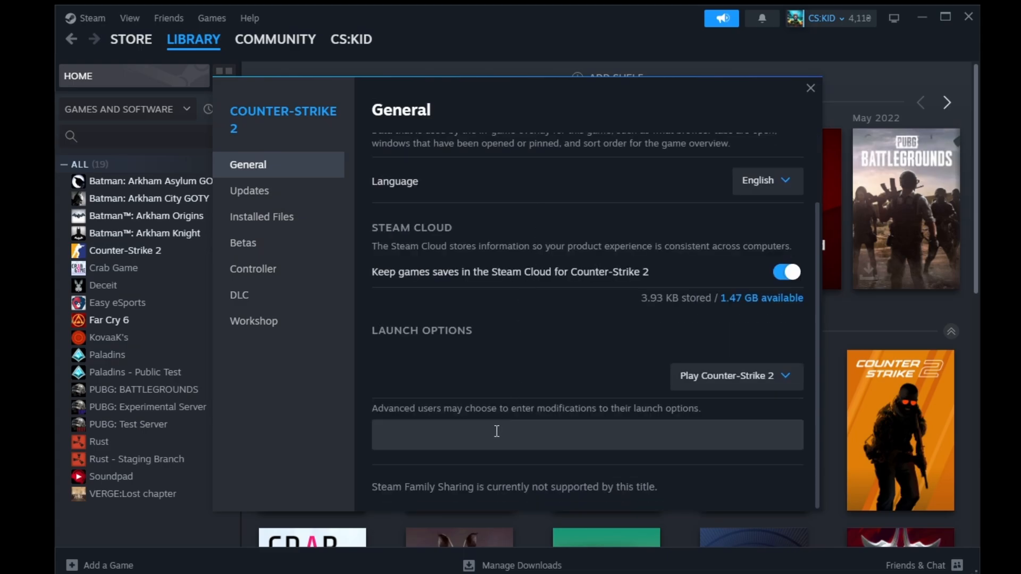
{"action": "type", "text": "-freq 360"}
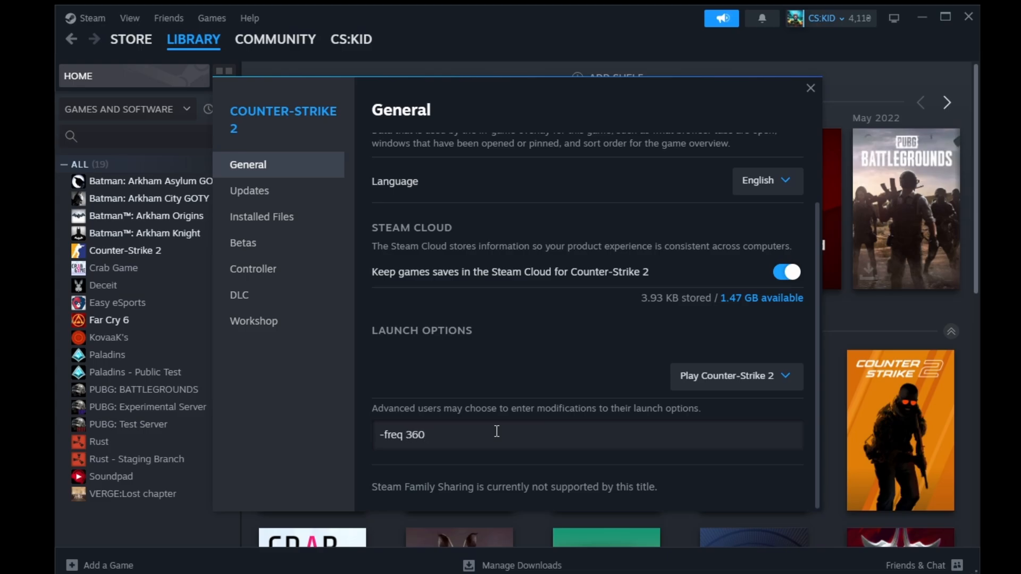
{"action": "type", "text": "-"}
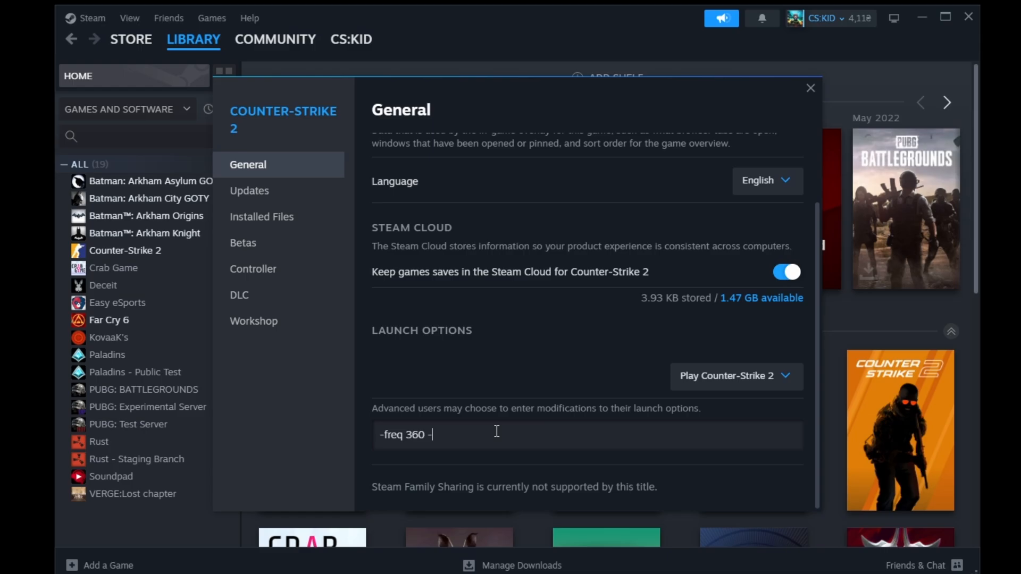
{"action": "type", "text": "novid -"}
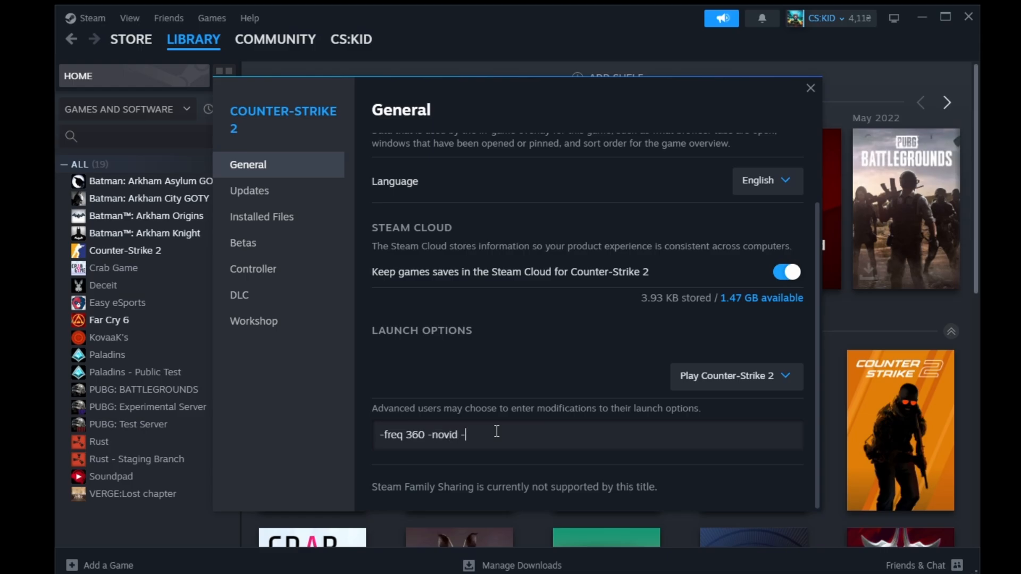
{"action": "type", "text": "console"}
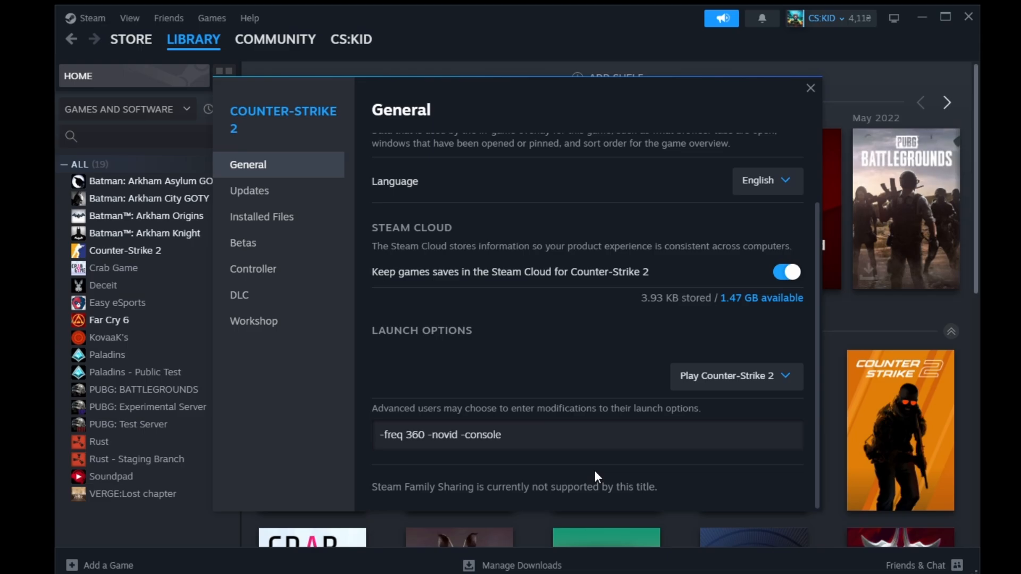
{"action": "type", "text": "+fps_max 0"}
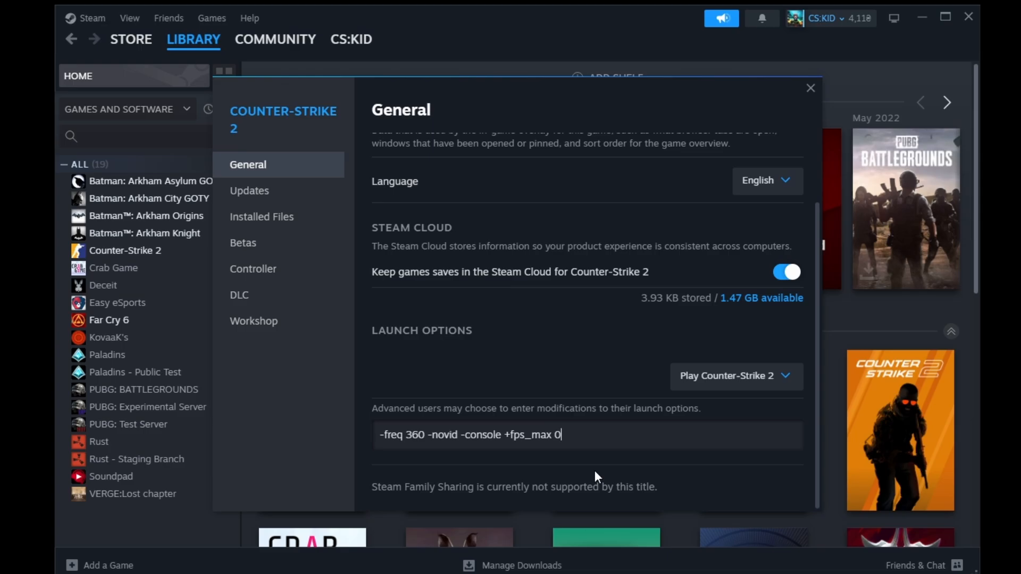
{"action": "mouse_move", "coordinate": [605, 462]}
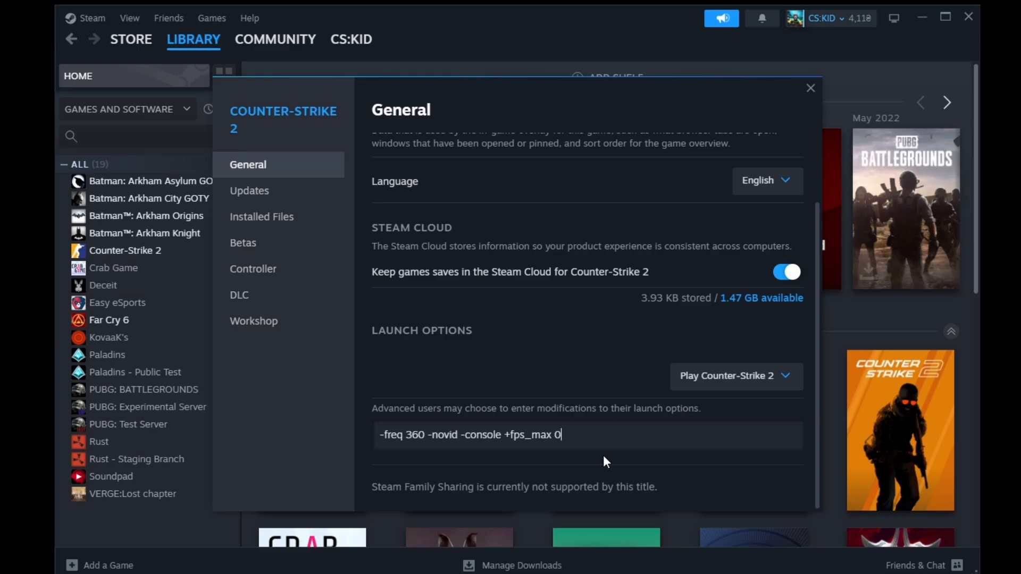
{"action": "left_click", "coordinate": [810, 88]}
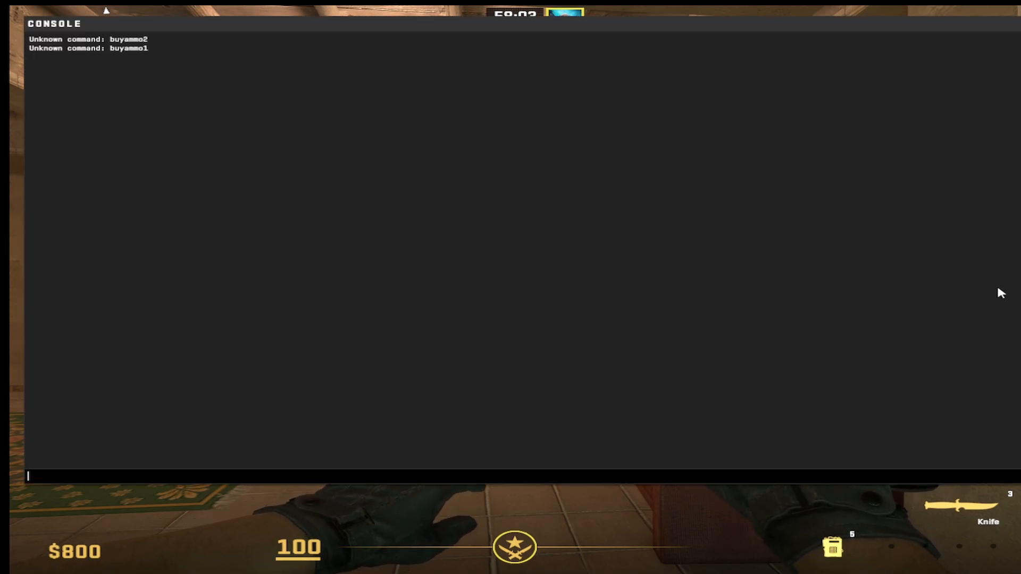
Enter console commands cl_crosshaircolor 4, cl_crosshairstyle 4, cl_crosshairsize 2 and cl_crosshairgap
{"action": "type", "text": "cl_crosshair_drawoutline"}
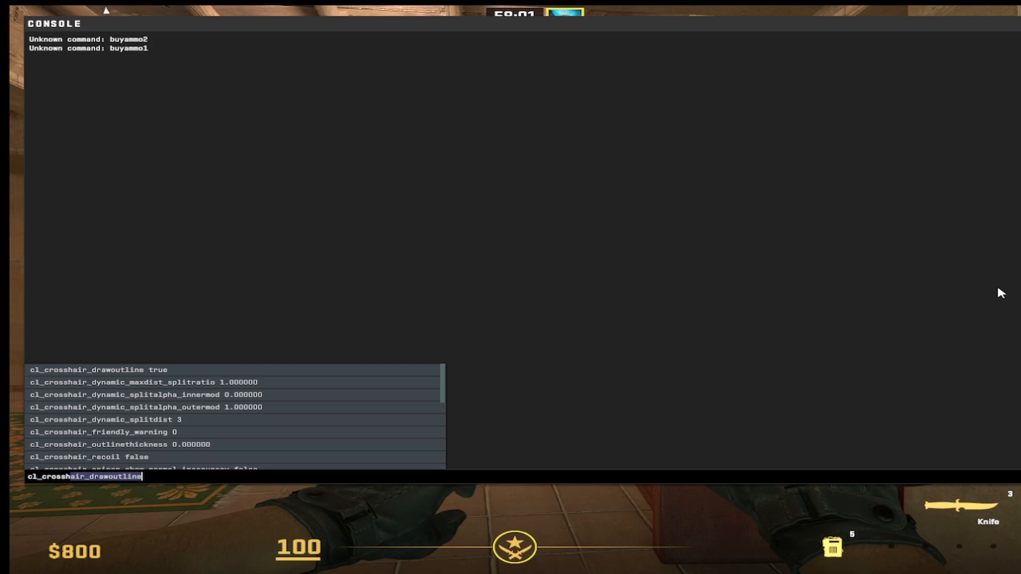
{"action": "type", "text": "cl_crosshaircolor"}
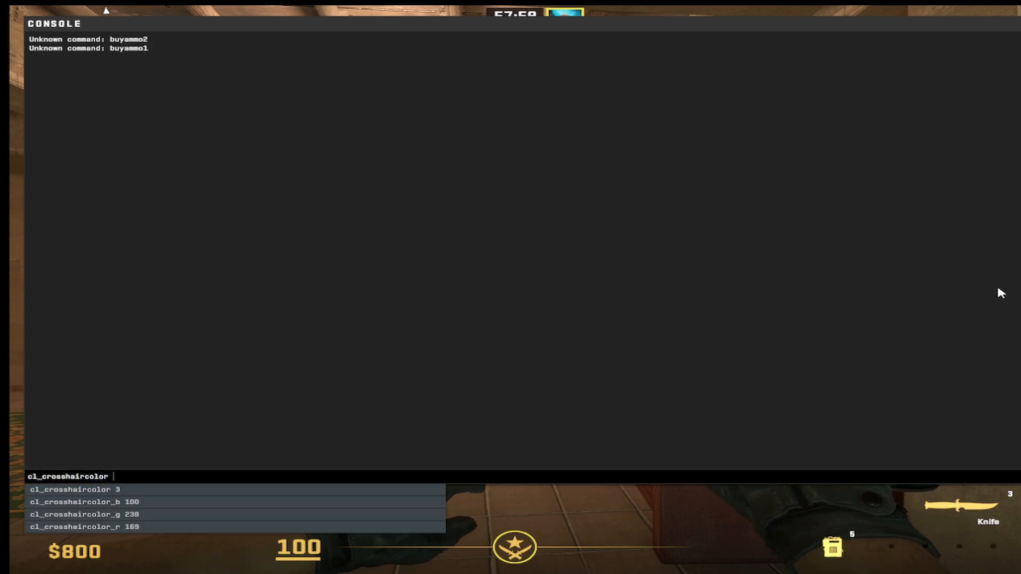
{"action": "type", "text": "cl_change_callback_limit"}
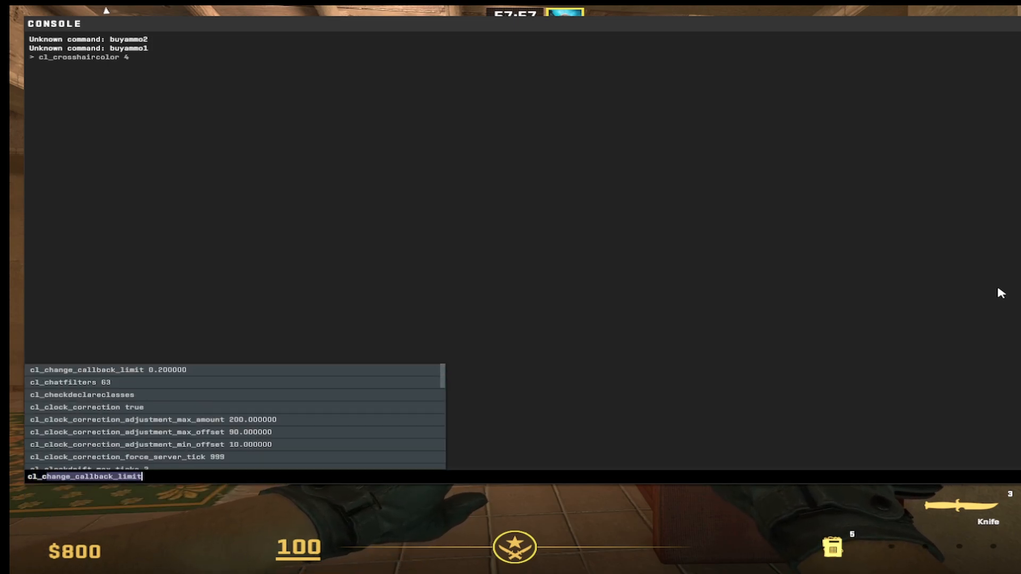
{"action": "type", "text": "cl_crosshairstyle"}
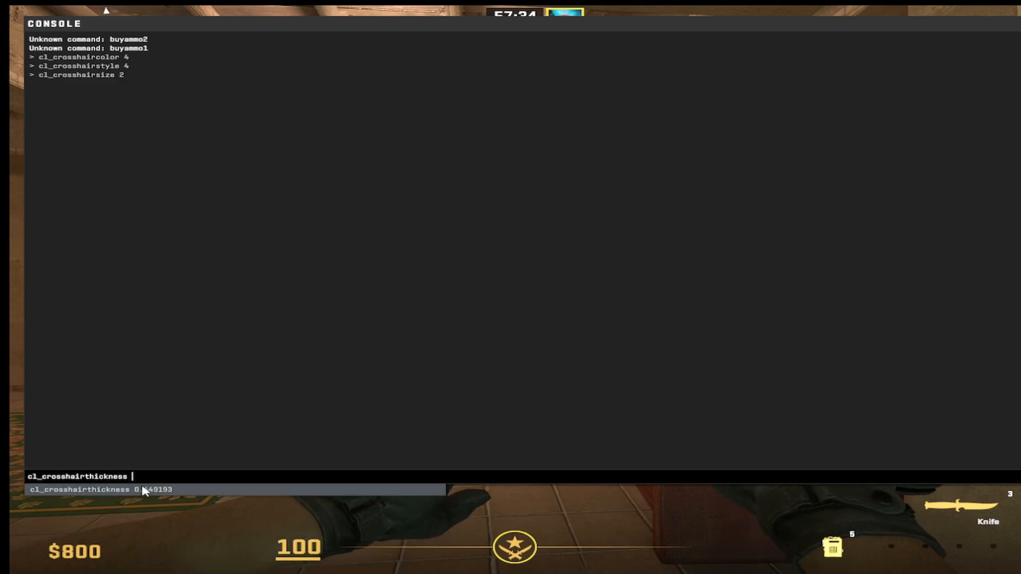
{"action": "type", "text": "cl_crosshairgap"}
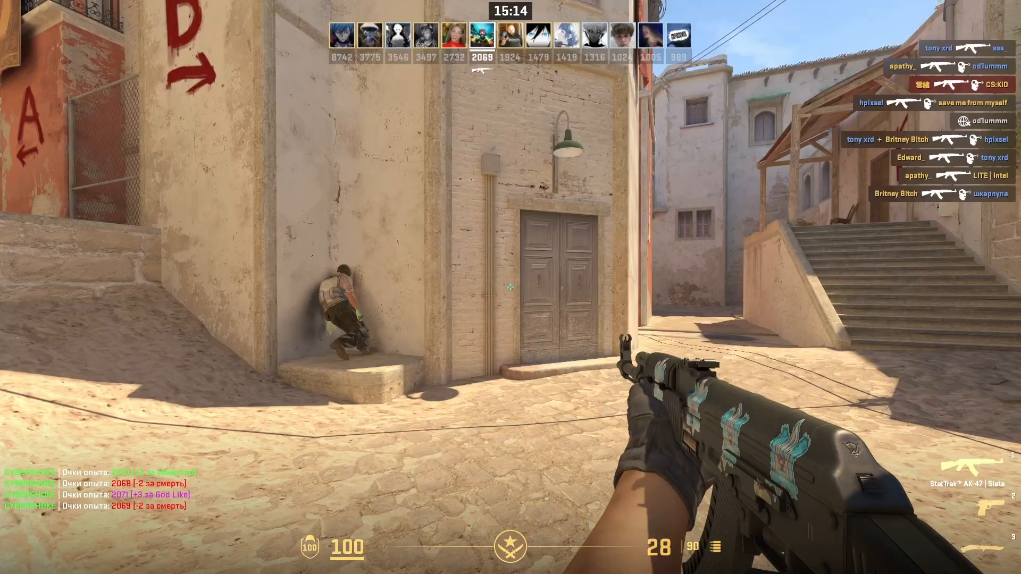
{"action": "mouse_move", "coordinate": [510, 287]}
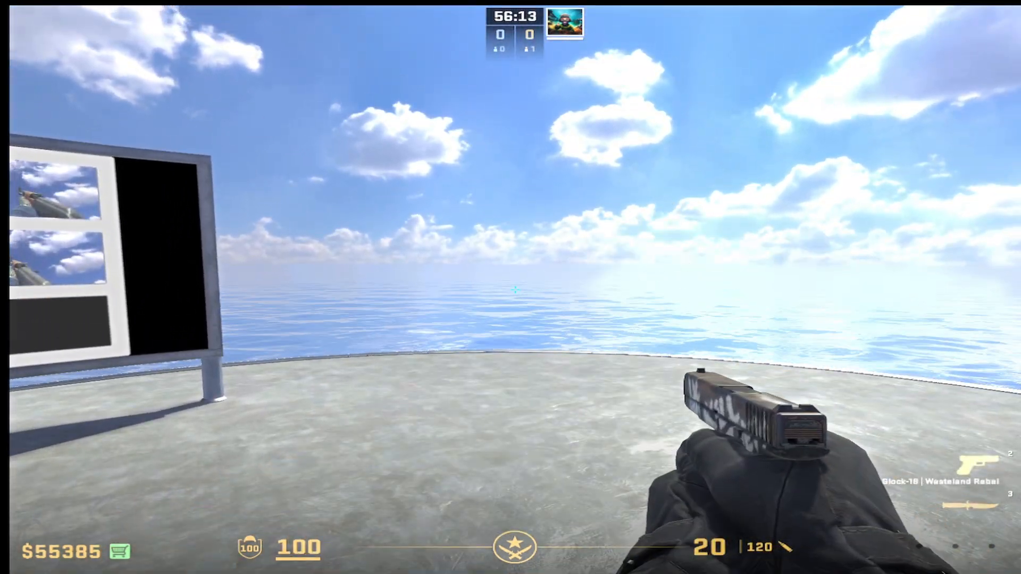
Bring up the Game settings page via the gear icon
{"action": "left_click", "coordinate": [124, 21]}
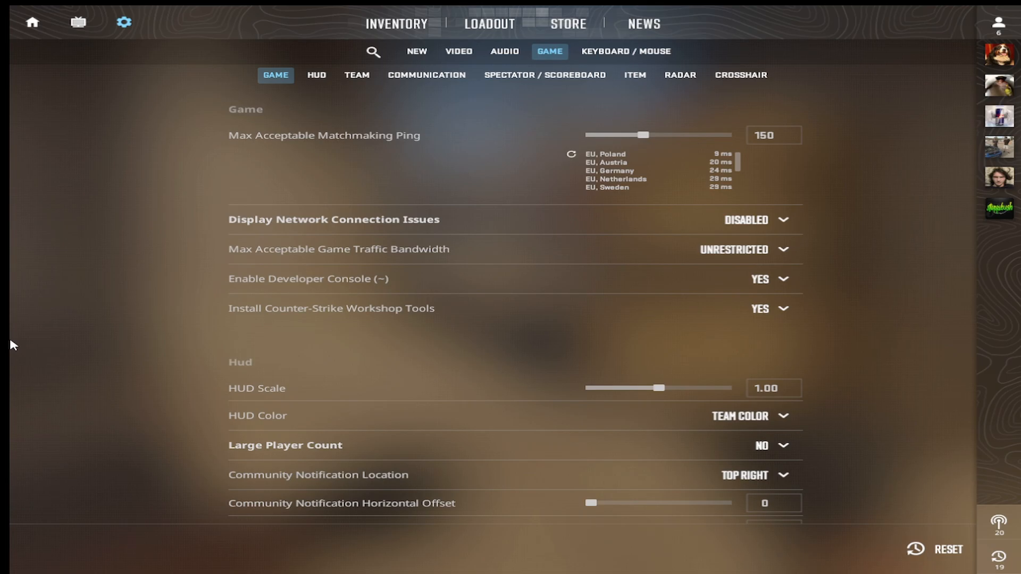
In the Radar settings, set Radar Hud Size to 0.83 and Radar Map Zoom to 0.45
{"action": "left_click", "coordinate": [680, 75]}
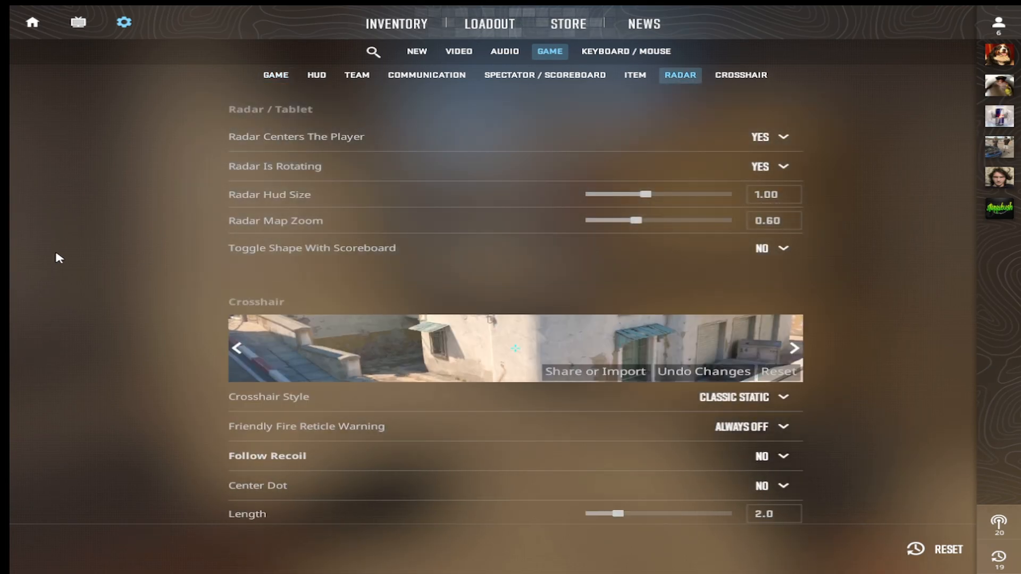
{"action": "mouse_move", "coordinate": [822, 142]}
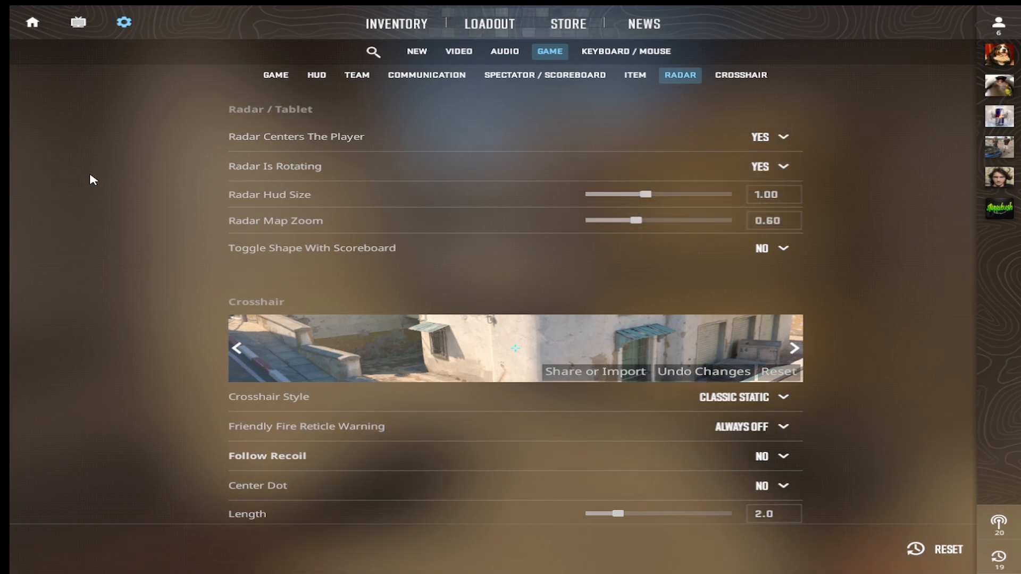
{"action": "left_click", "coordinate": [770, 166]}
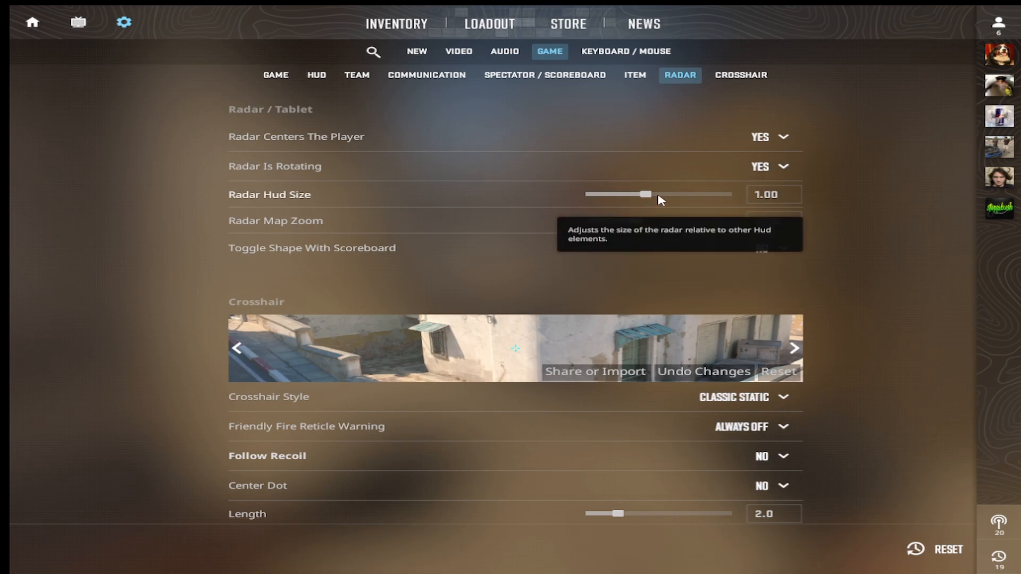
{"action": "left_click_drag", "start_coordinate": [646, 194], "coordinate": [639, 194]}
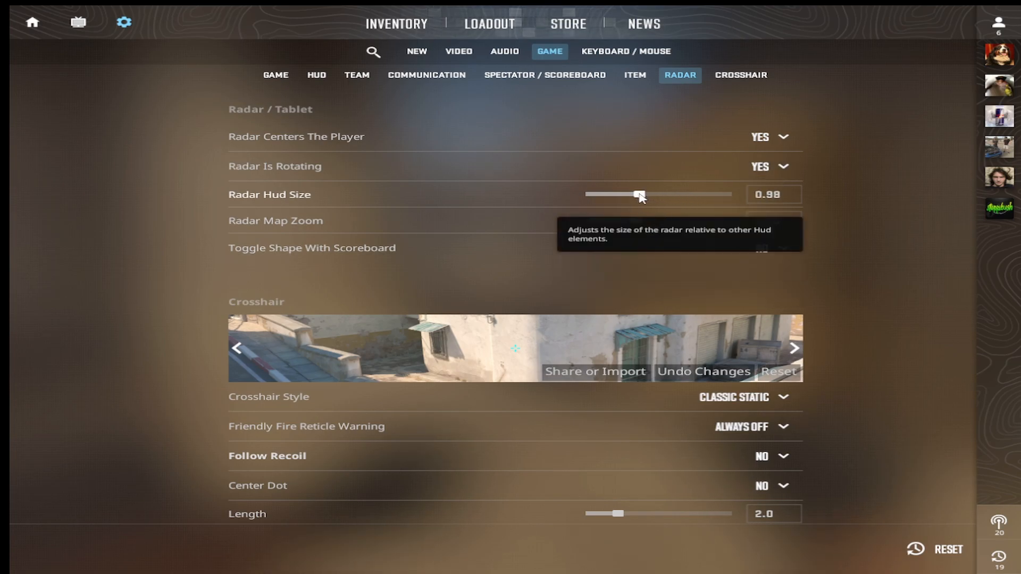
{"action": "left_click_drag", "start_coordinate": [638, 195], "coordinate": [606, 194]}
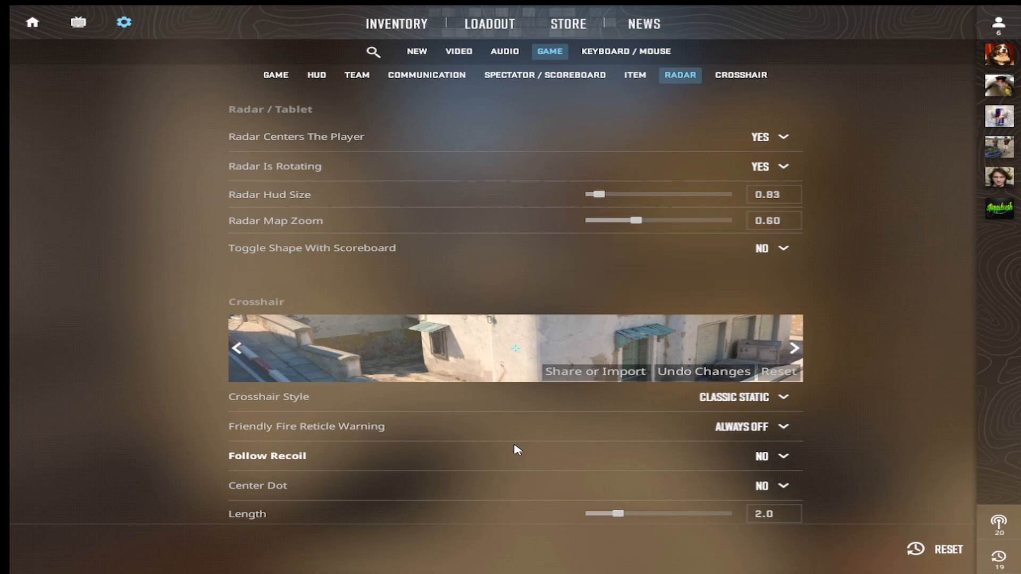
{"action": "mouse_move", "coordinate": [626, 229]}
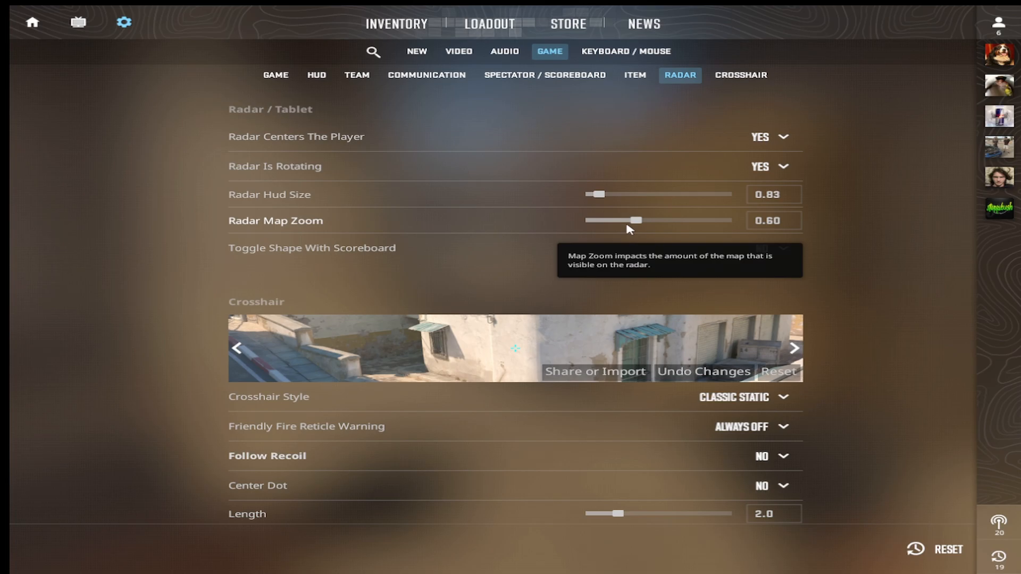
{"action": "left_click_drag", "start_coordinate": [637, 220], "coordinate": [611, 220]}
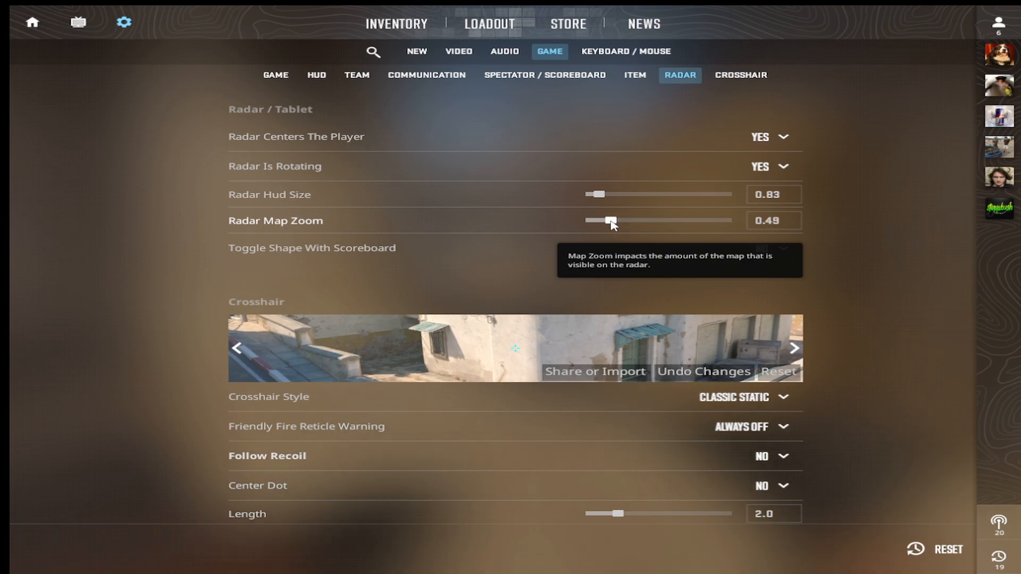
{"action": "left_click_drag", "start_coordinate": [611, 220], "coordinate": [597, 220]}
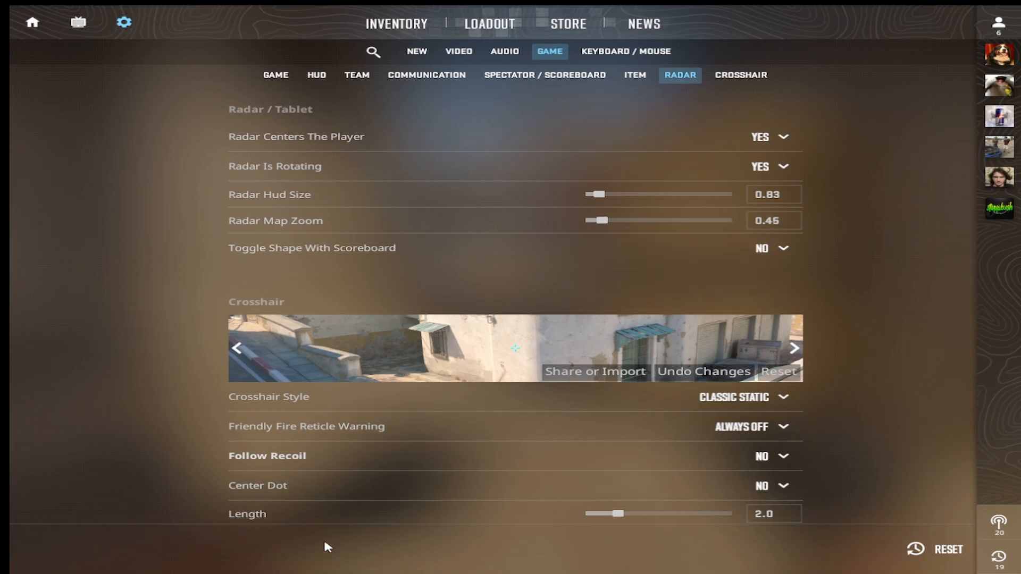
{"action": "left_click", "coordinate": [769, 248]}
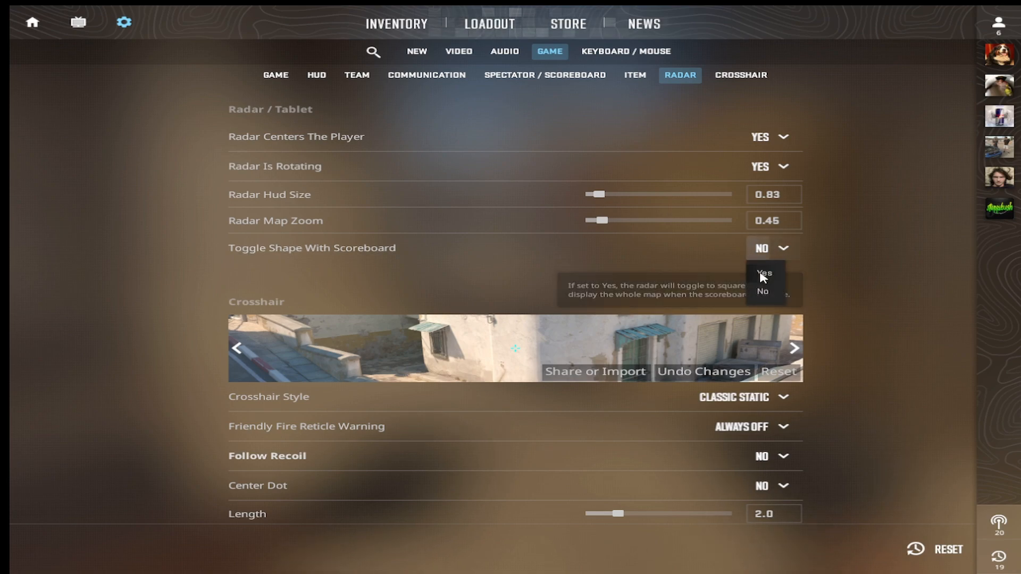